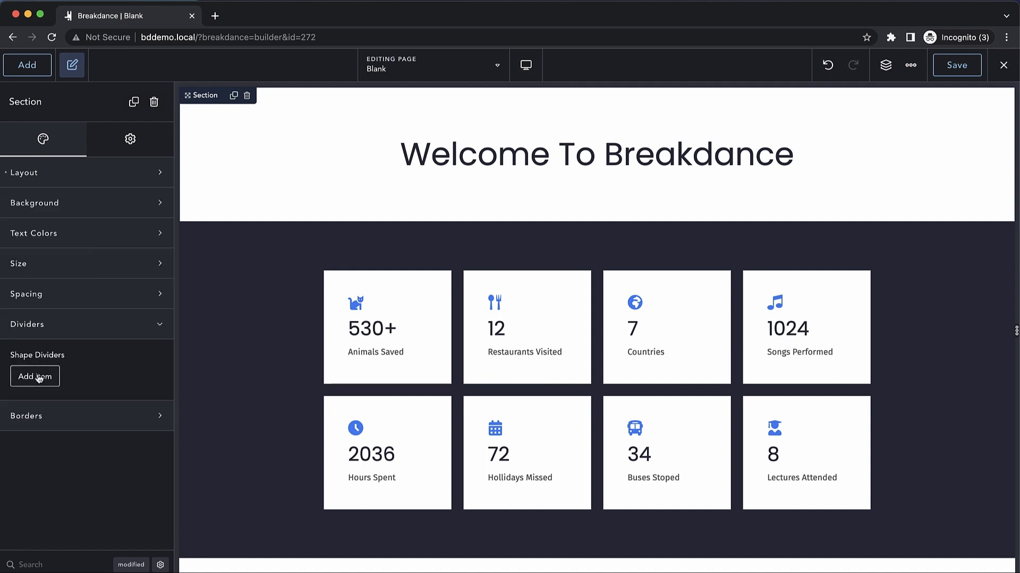
Step: Add a shape divider to the section with its shape set to Custom
click(34, 376)
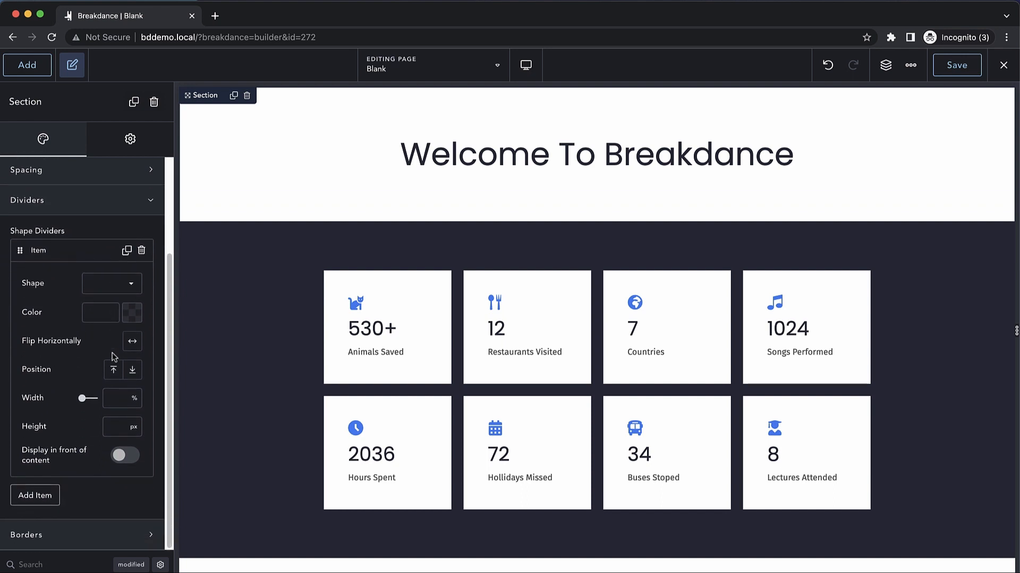
click(110, 283)
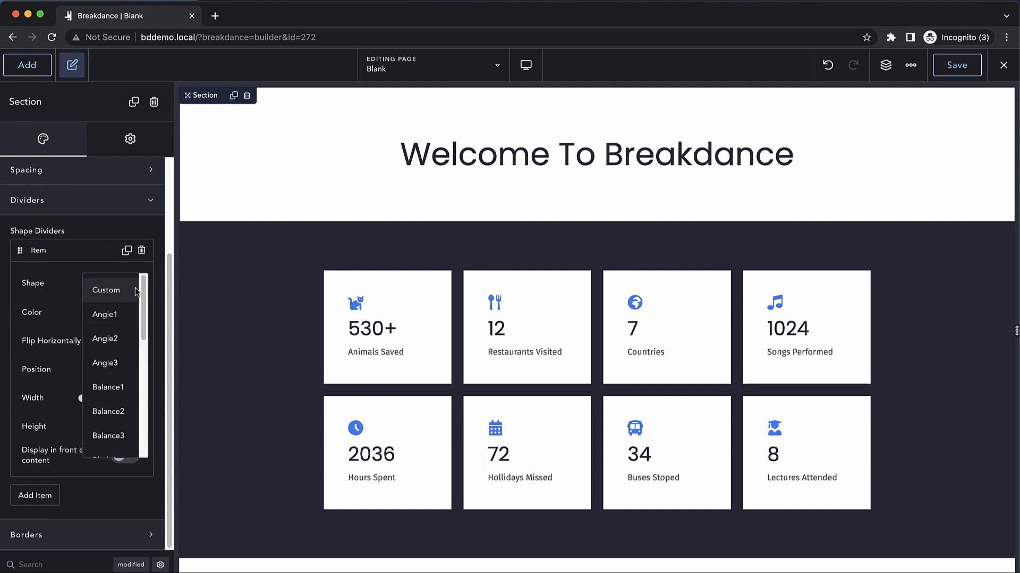
click(105, 290)
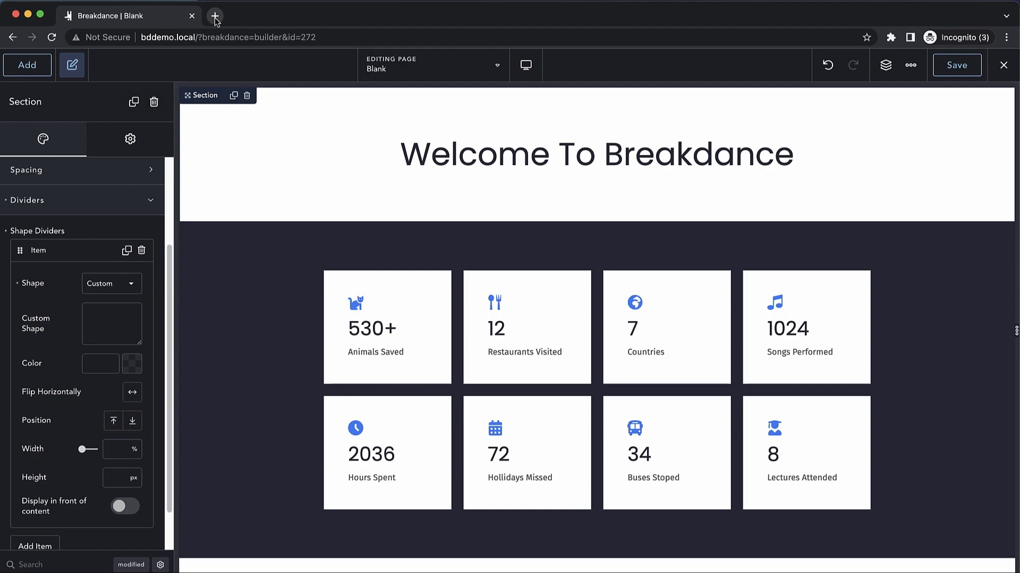
Step: Copy a generated wave's SVG code from getwaves.io and return to the builder for the custom shape
click(213, 15)
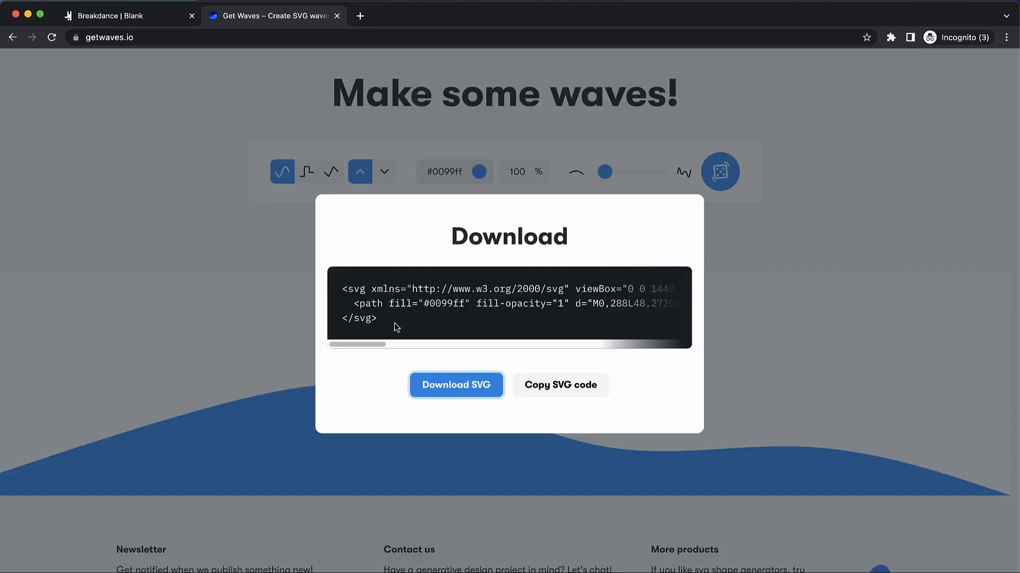
click(560, 384)
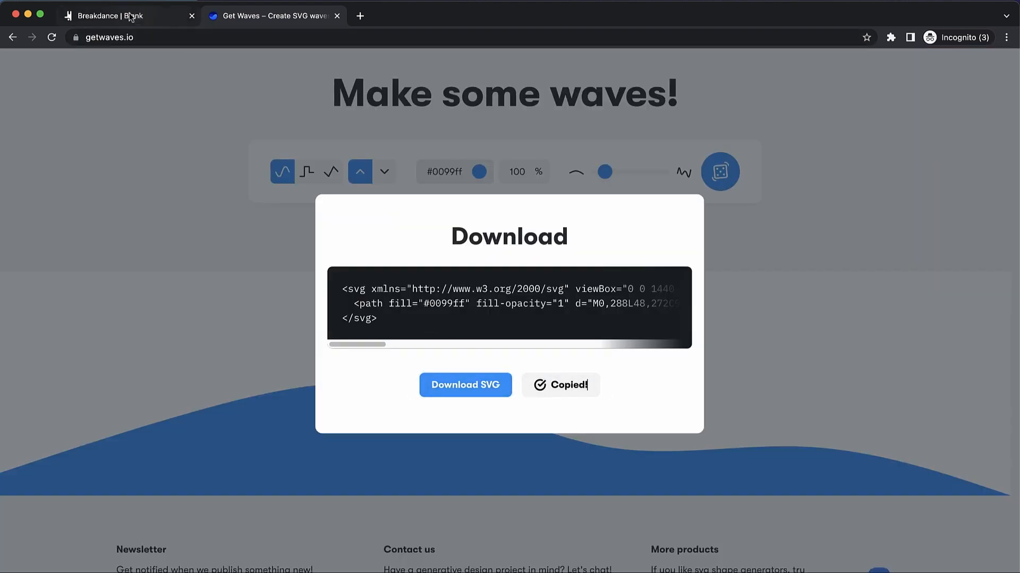
click(126, 14)
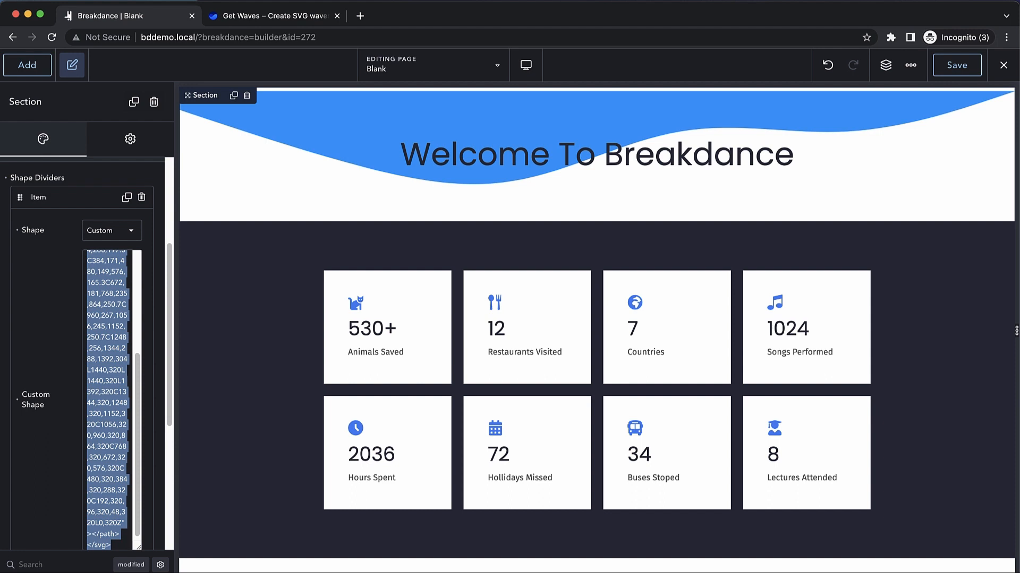
Step: Try the Angle1 and Bracket presets, then browse further and settle on the Wavy3 wave
click(111, 230)
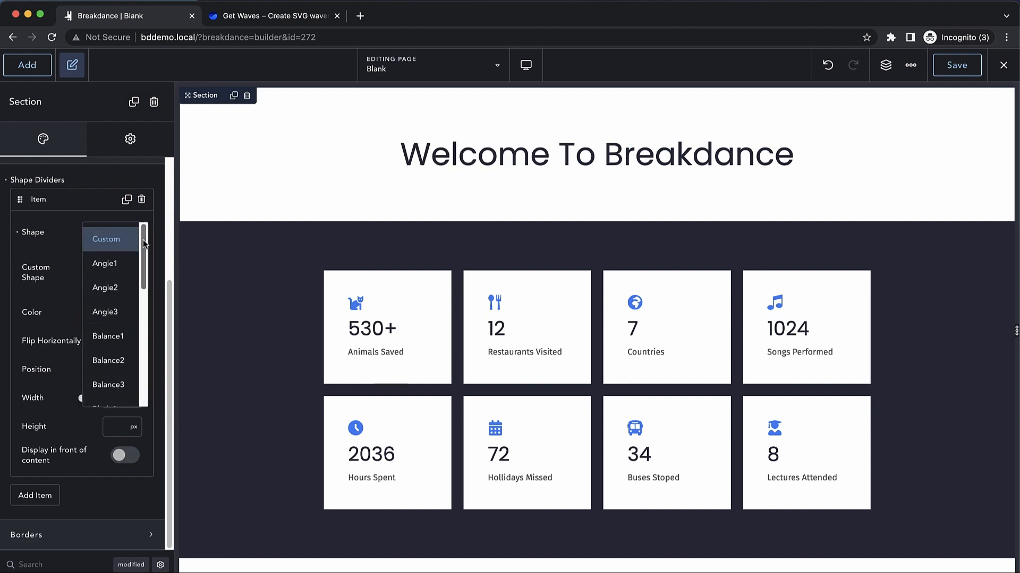
click(104, 264)
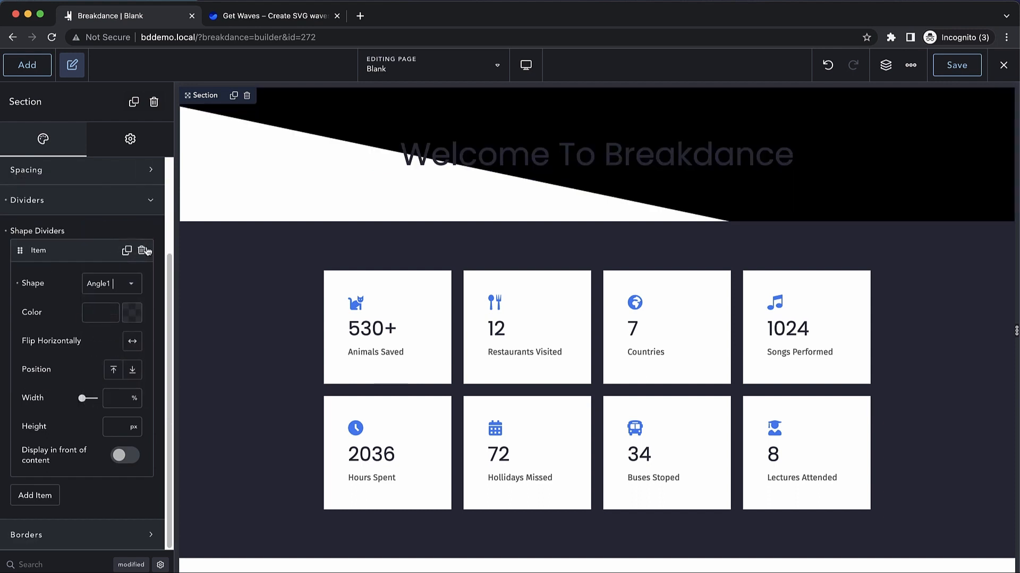
click(111, 284)
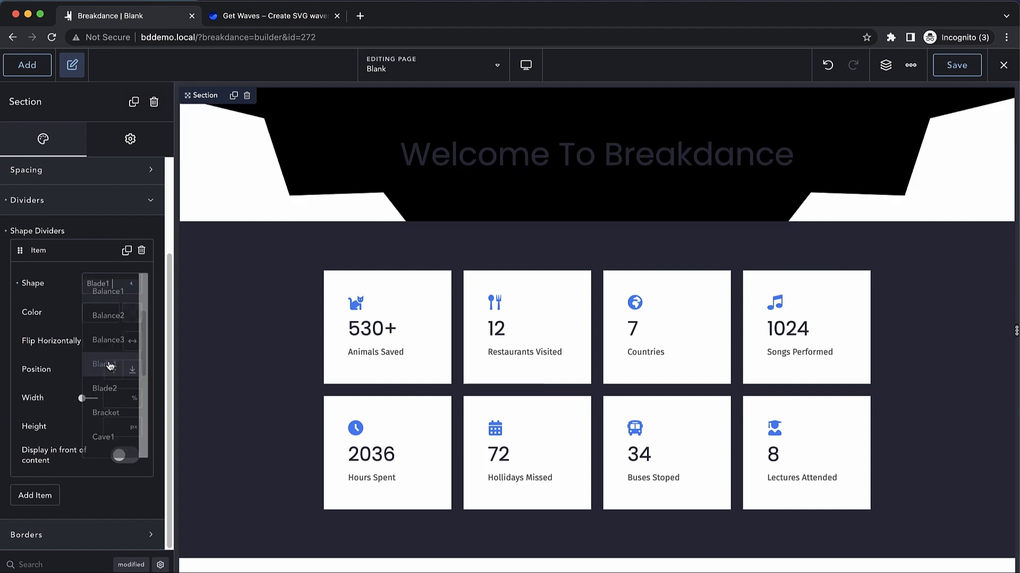
click(106, 413)
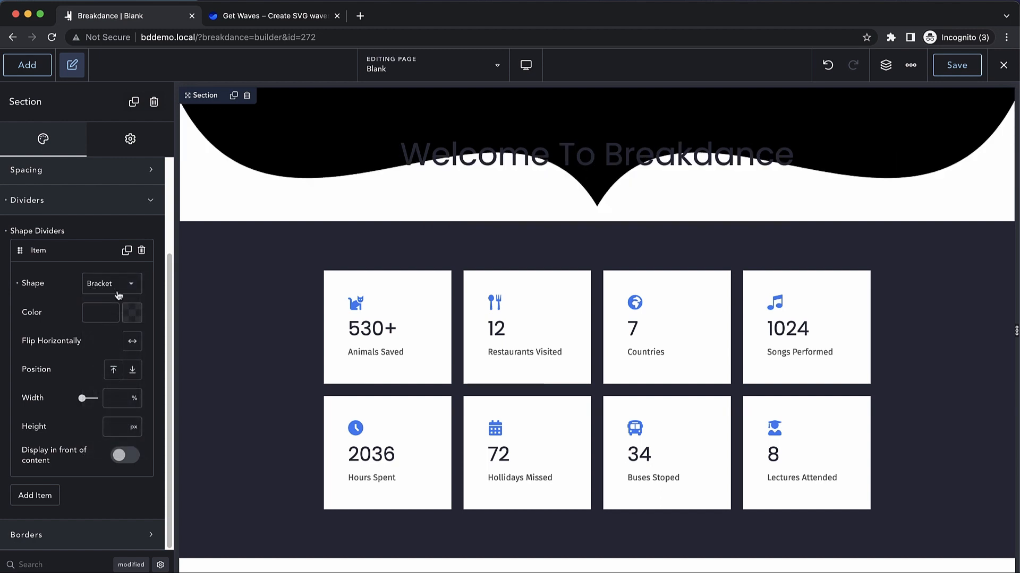
click(110, 282)
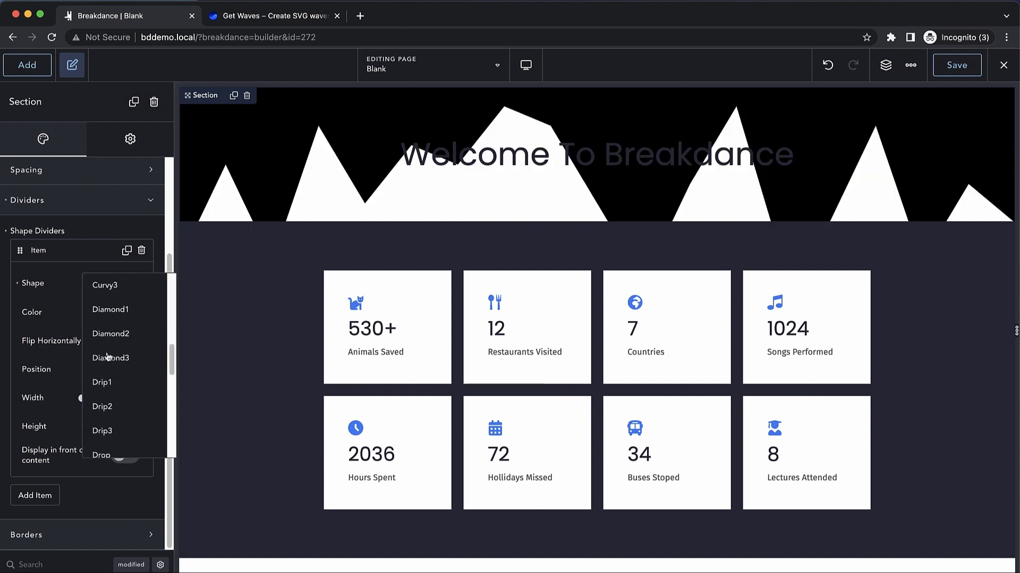
scroll(down, 3)
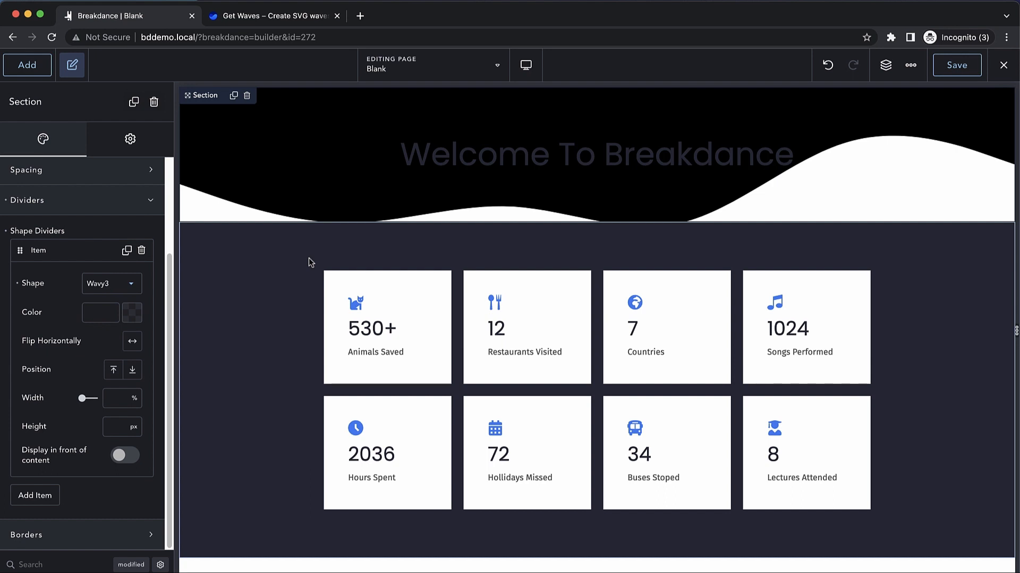
Step: Give the Wavy3 divider the global Headings colour and a height of 120 px
click(131, 312)
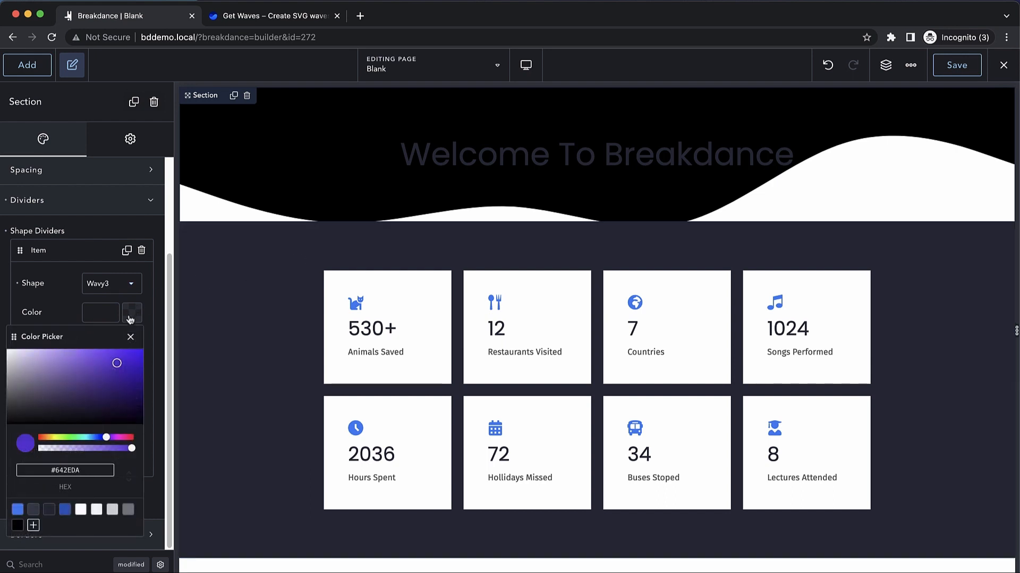
click(49, 510)
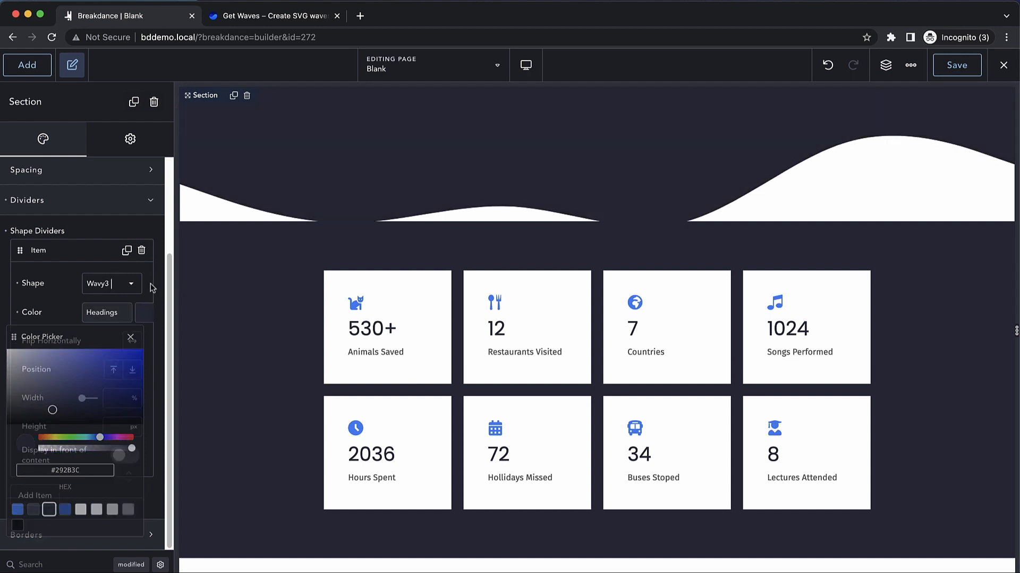
click(130, 338)
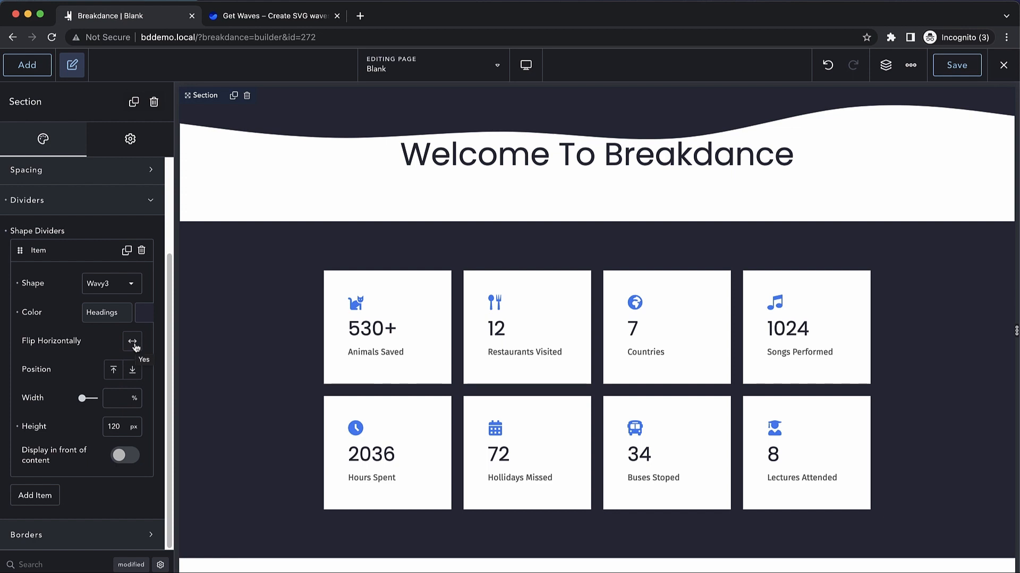
Step: Flip the wave horizontally, position it at the section's bottom edge and set its width to 300%
click(133, 341)
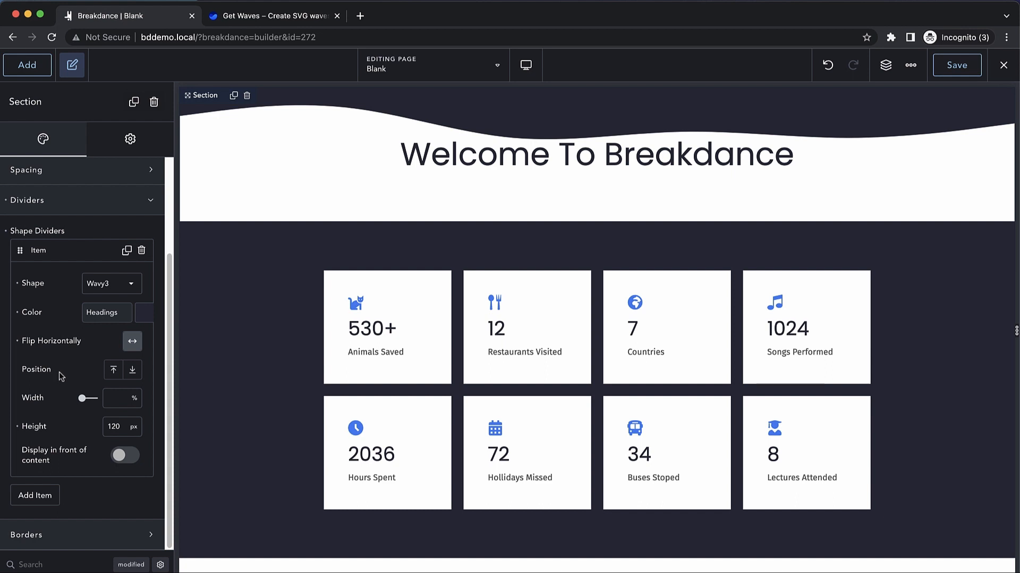
click(113, 369)
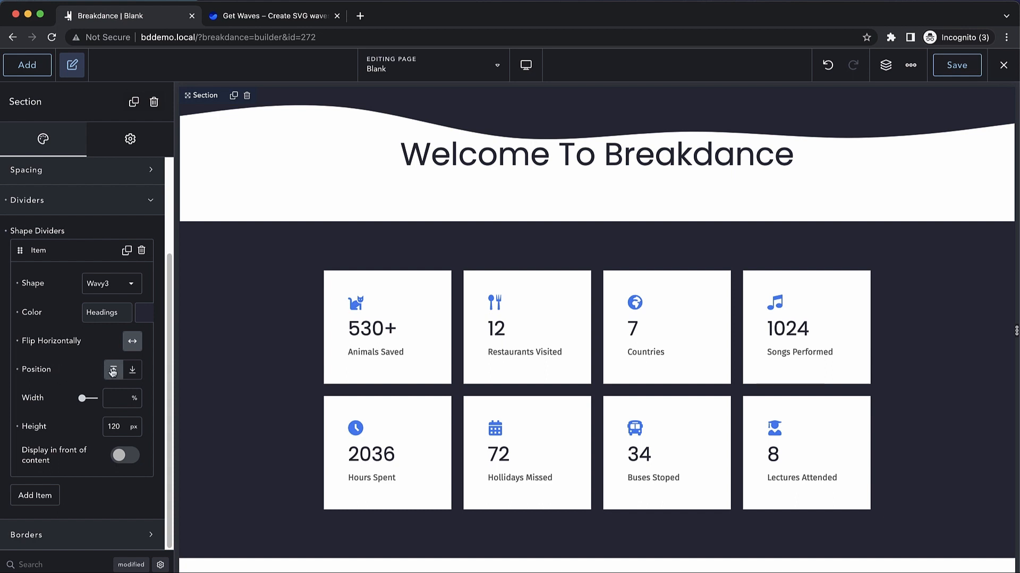
click(131, 370)
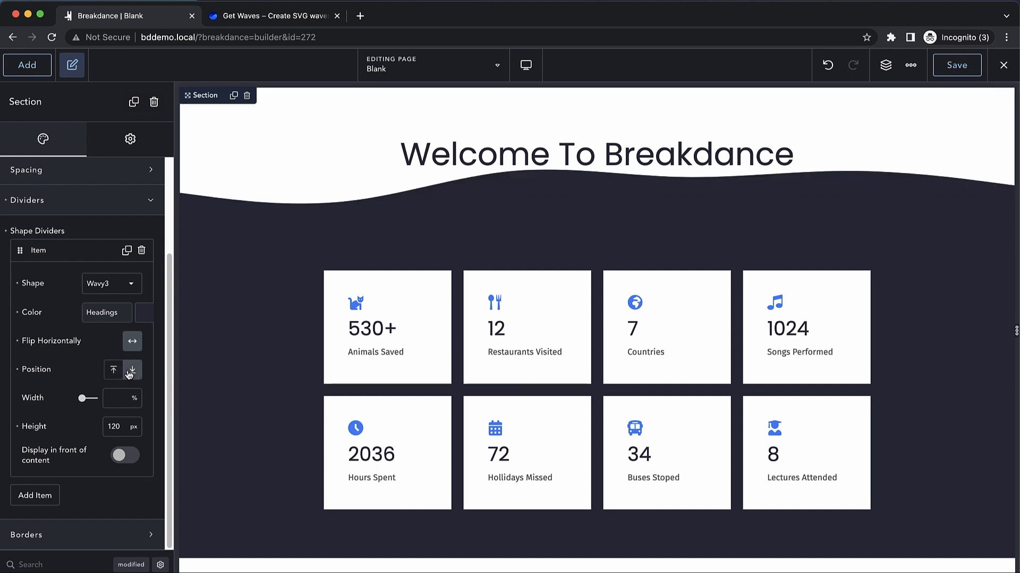
click(120, 399)
text(100)
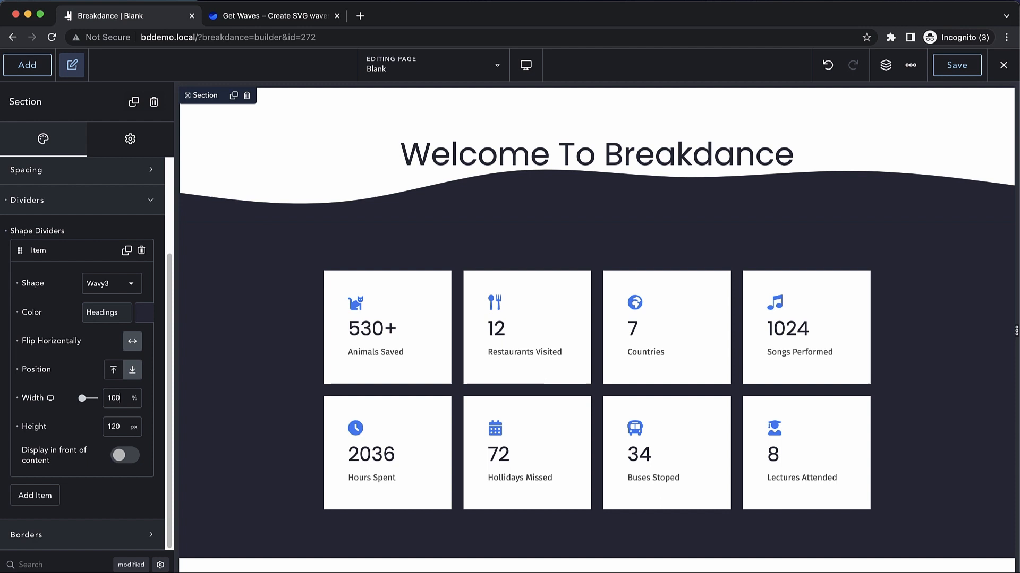
triple_click(111, 399)
text(300)
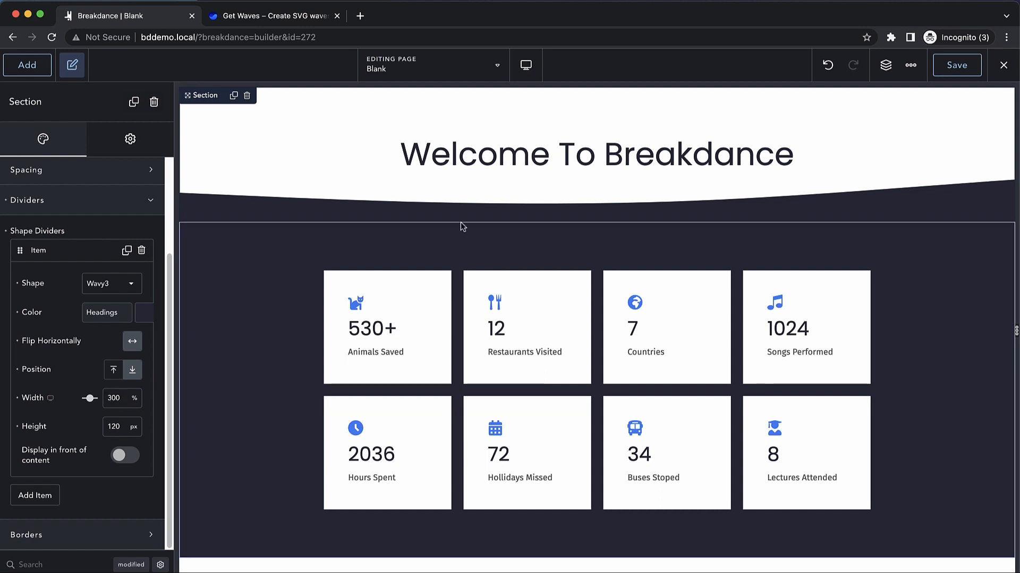
Step: Select the Welcome To Breakdance heading, then make the top wave divider 400 px tall
click(596, 154)
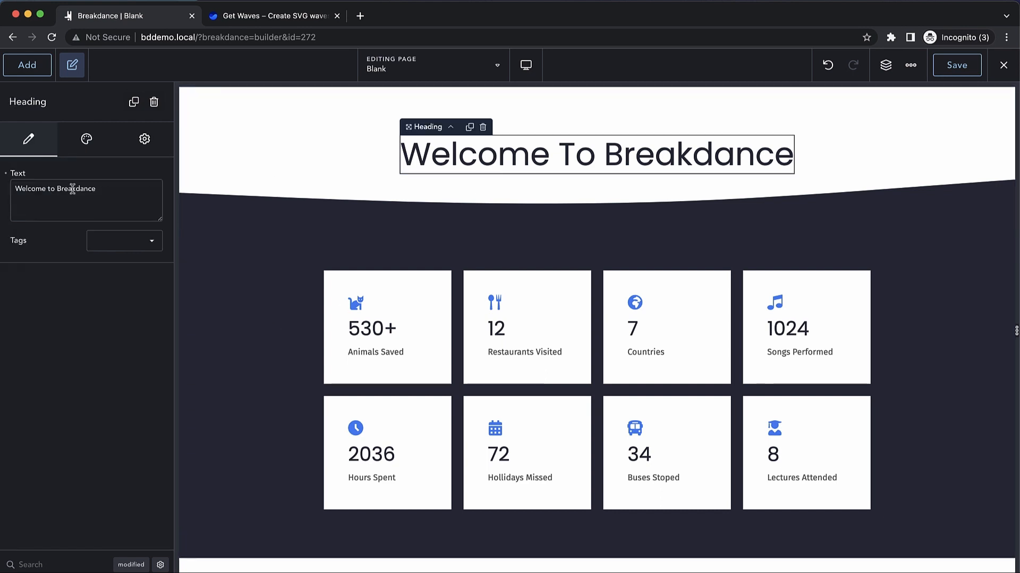
click(86, 138)
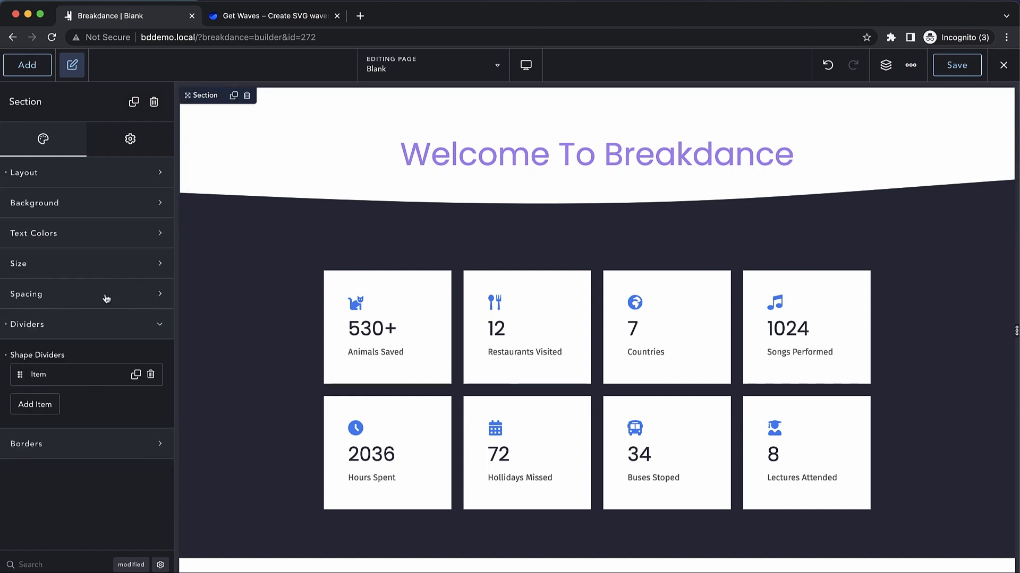
click(39, 375)
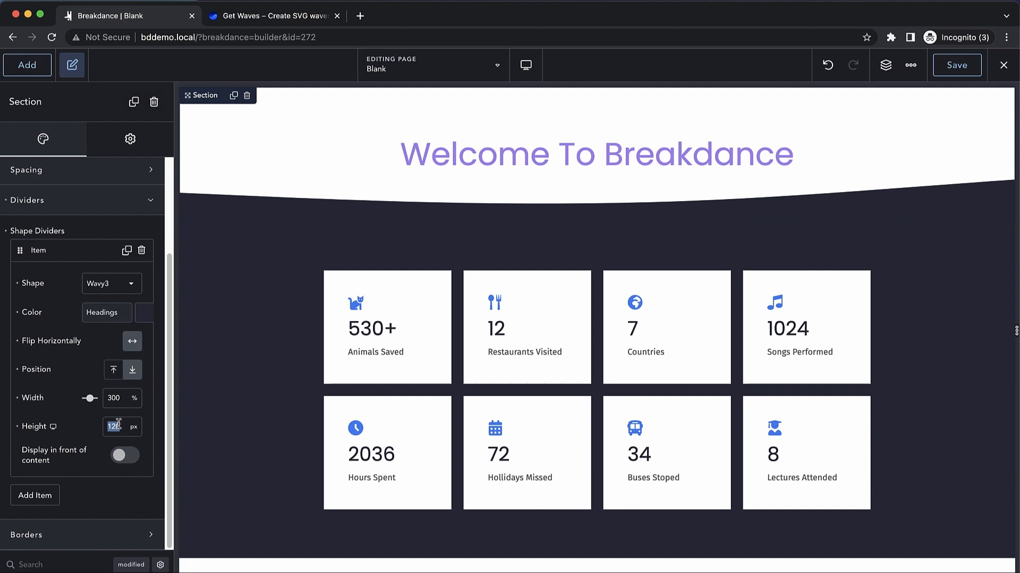
text(300)
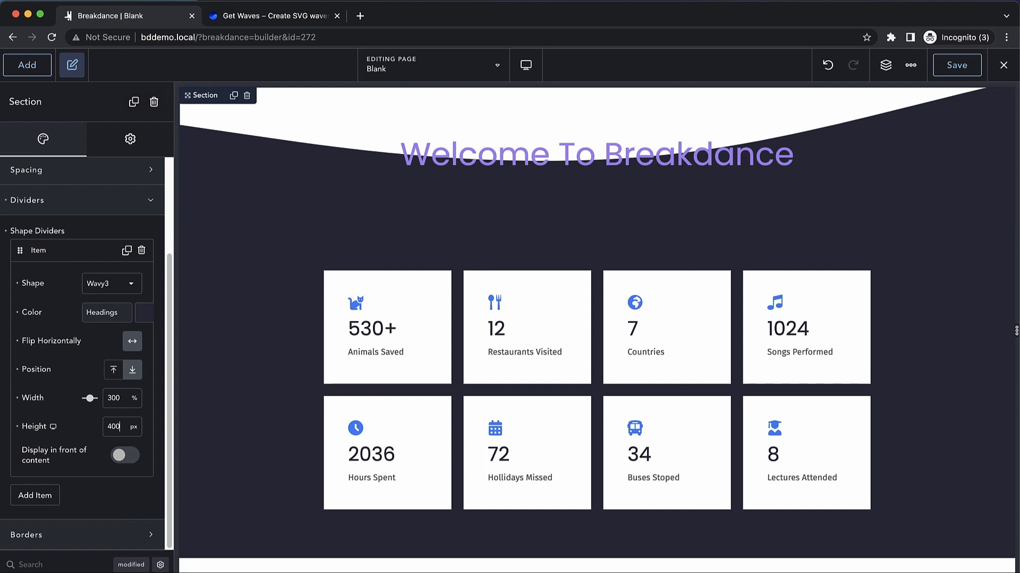
Step: Turn on 'Display in front of content' so the wave overlaps the heading, then collapse the item
click(123, 455)
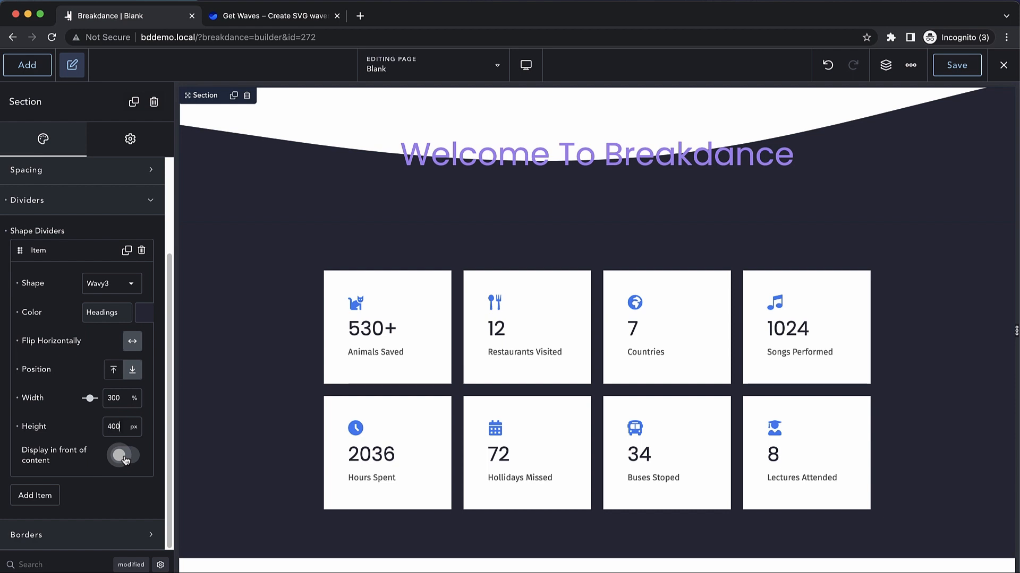
click(123, 456)
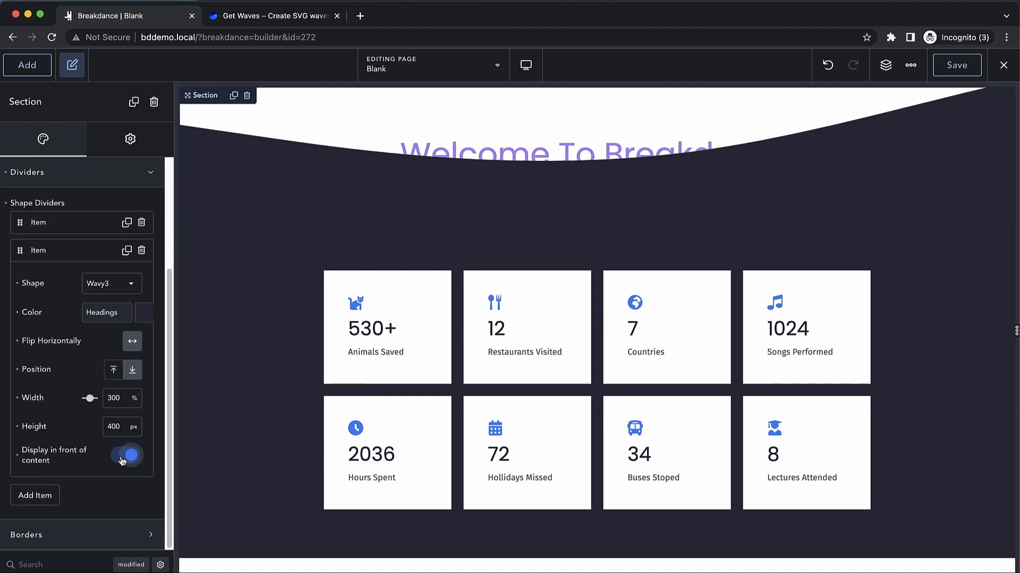
click(126, 455)
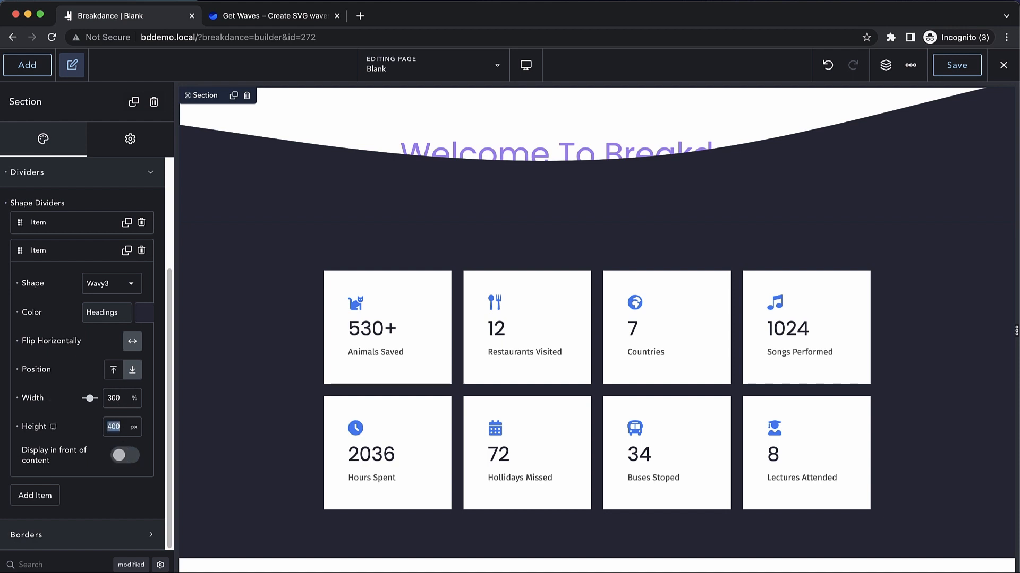
click(143, 312)
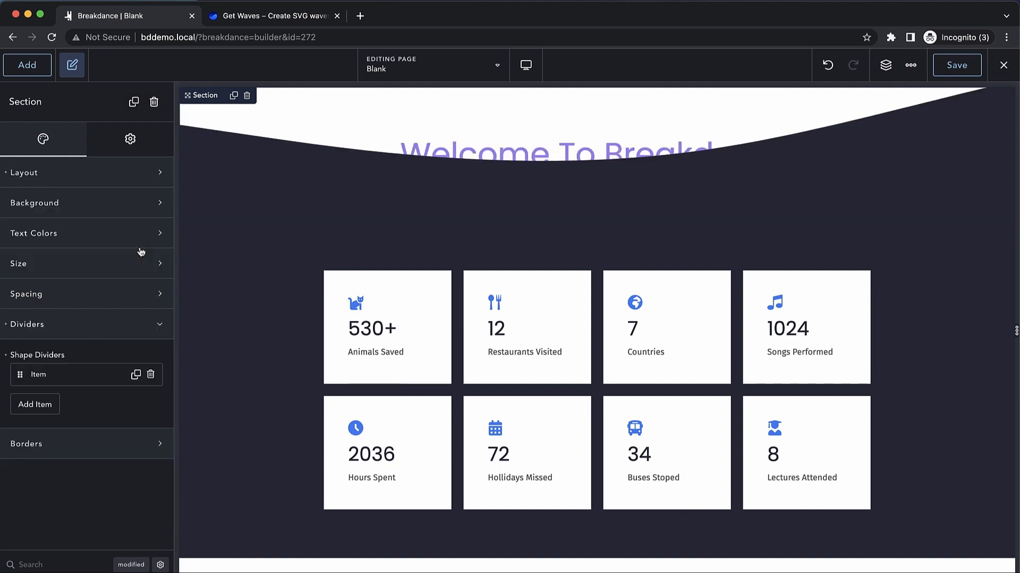
Step: Delete the wavy shape divider and set the welcome heading's typography colour back to dark
click(39, 375)
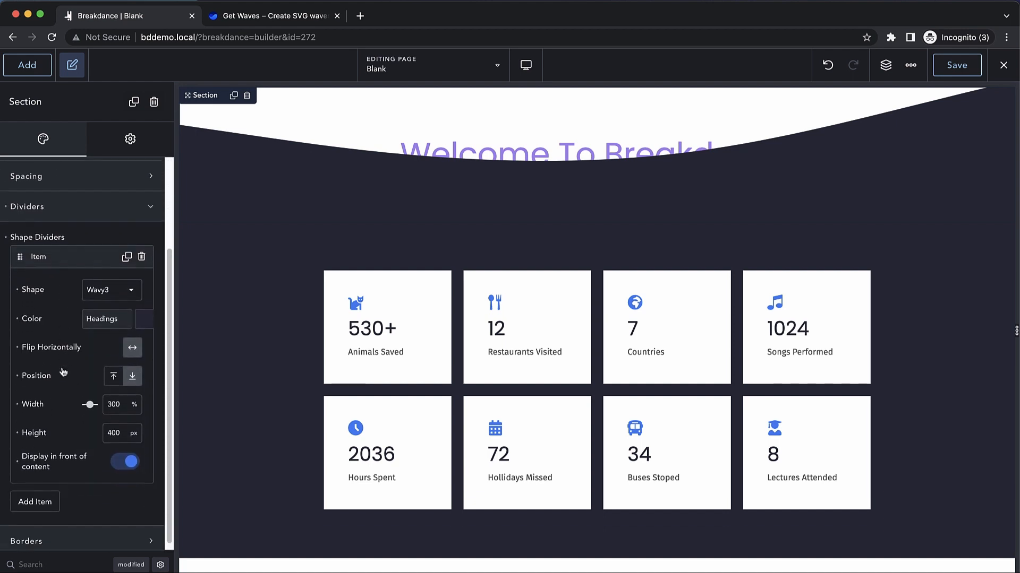
click(125, 456)
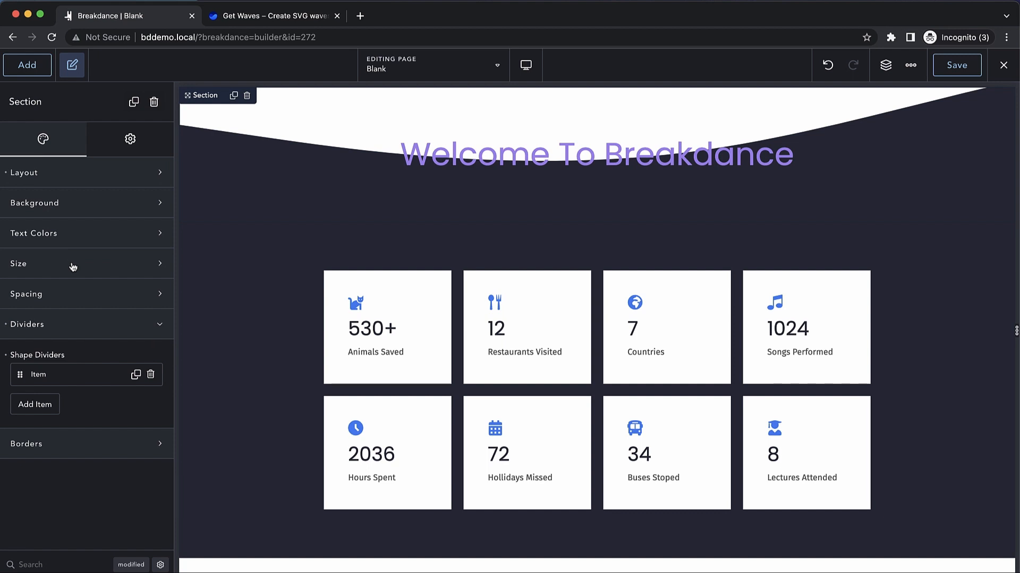
mouse_move(108, 346)
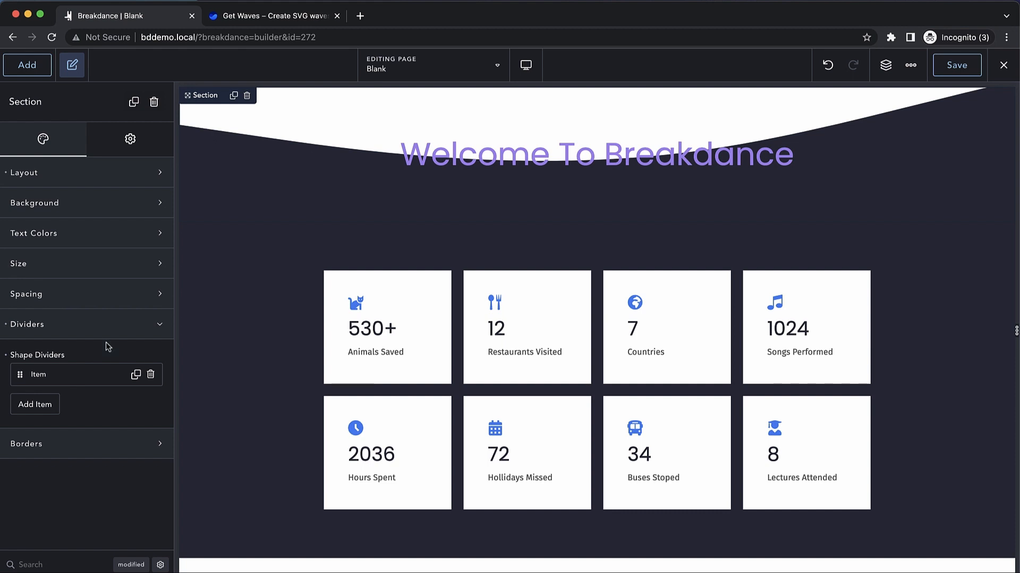
mouse_move(152, 376)
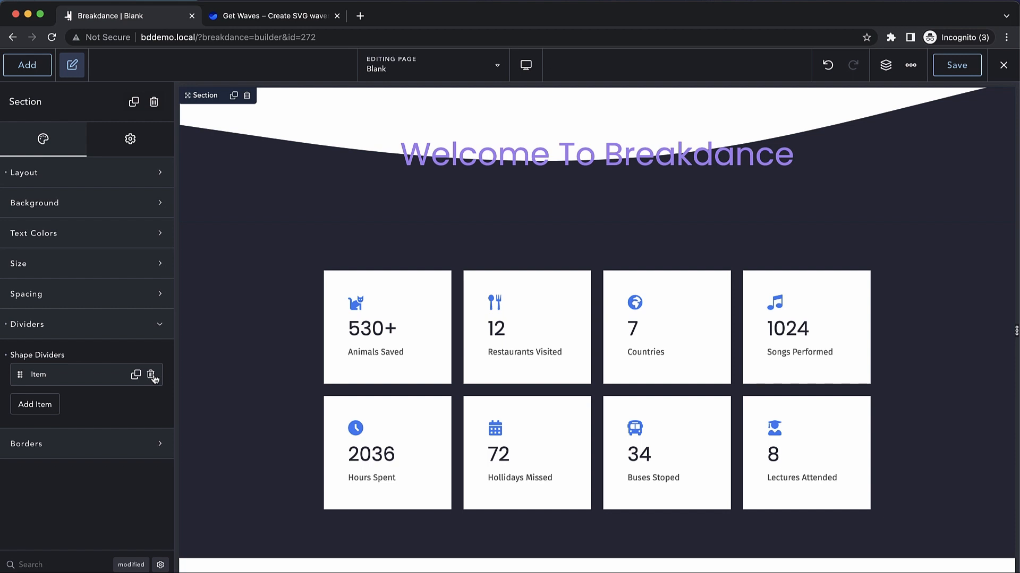
click(153, 375)
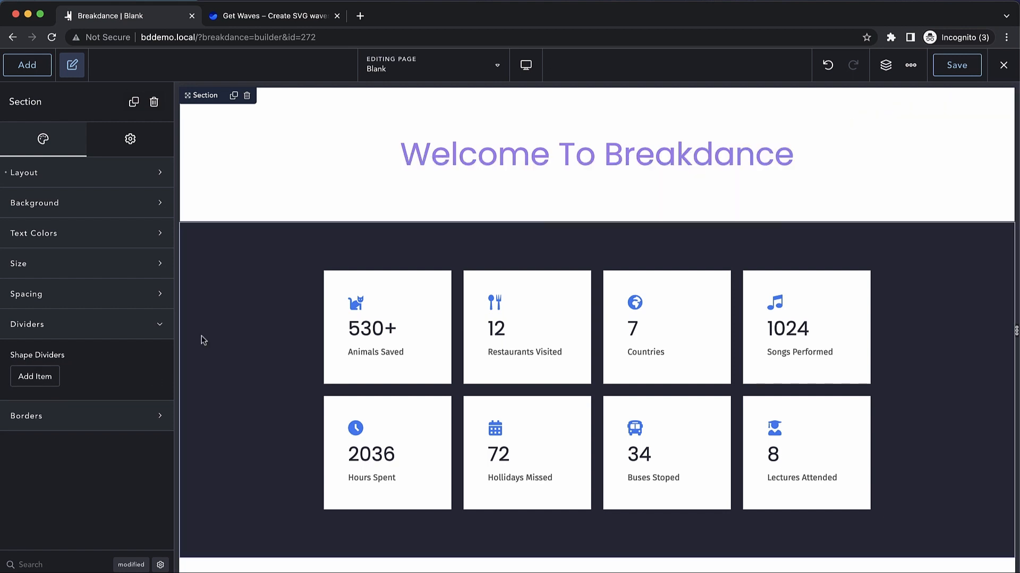
mouse_move(283, 293)
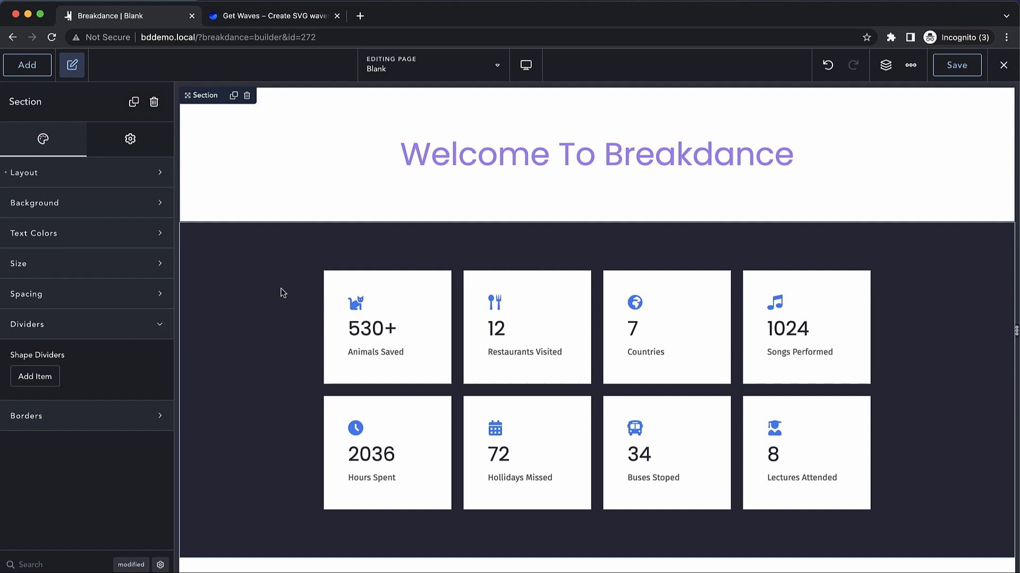
click(594, 154)
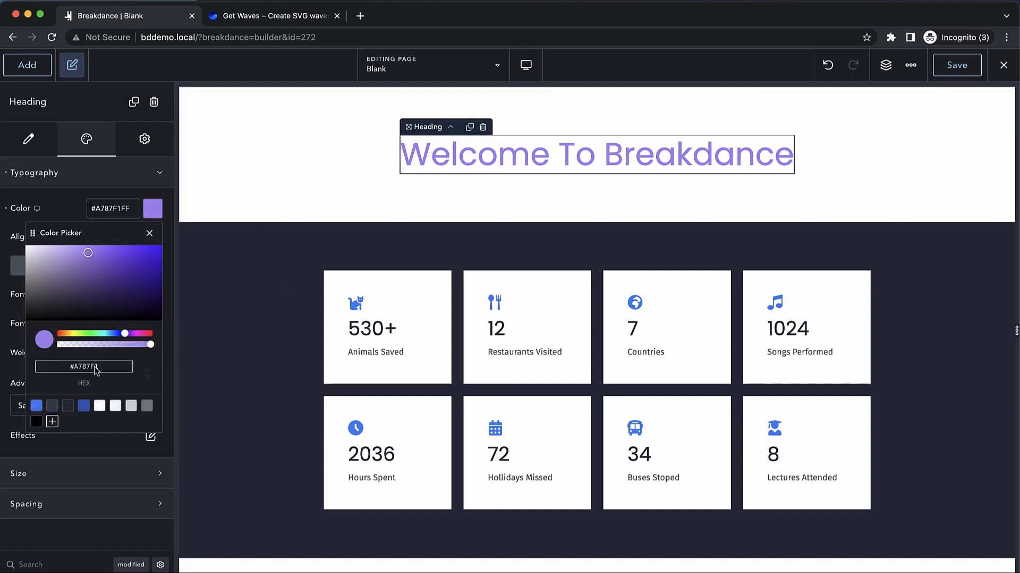
click(267, 293)
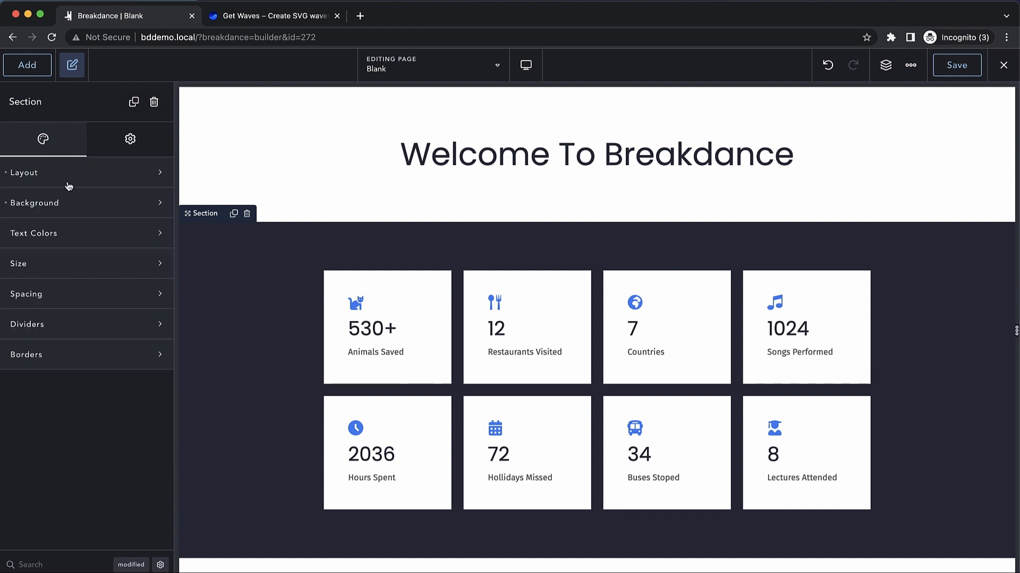
Step: Add a new shape divider to the stats section using the RoundBorder1 shape
click(28, 325)
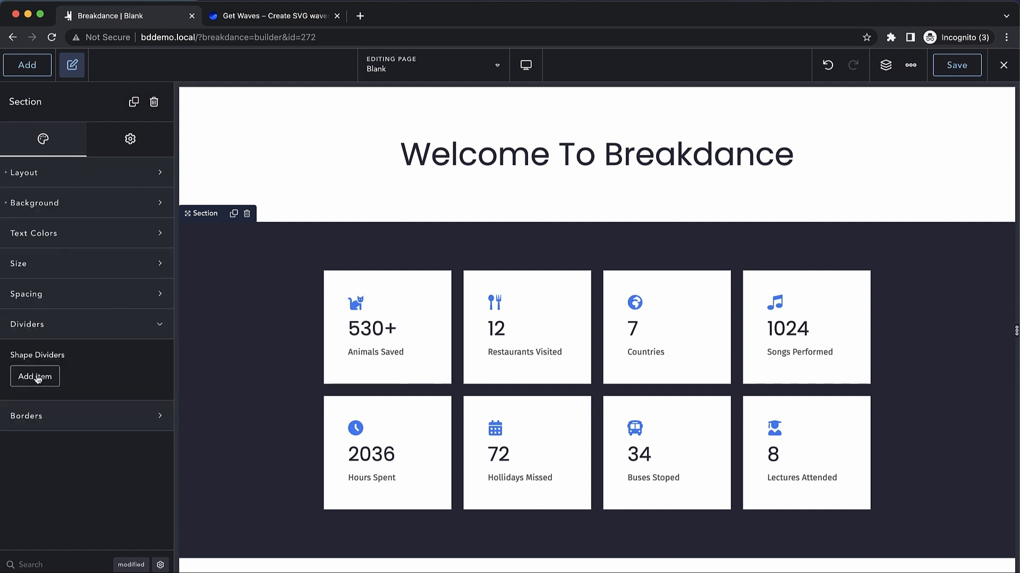
click(35, 376)
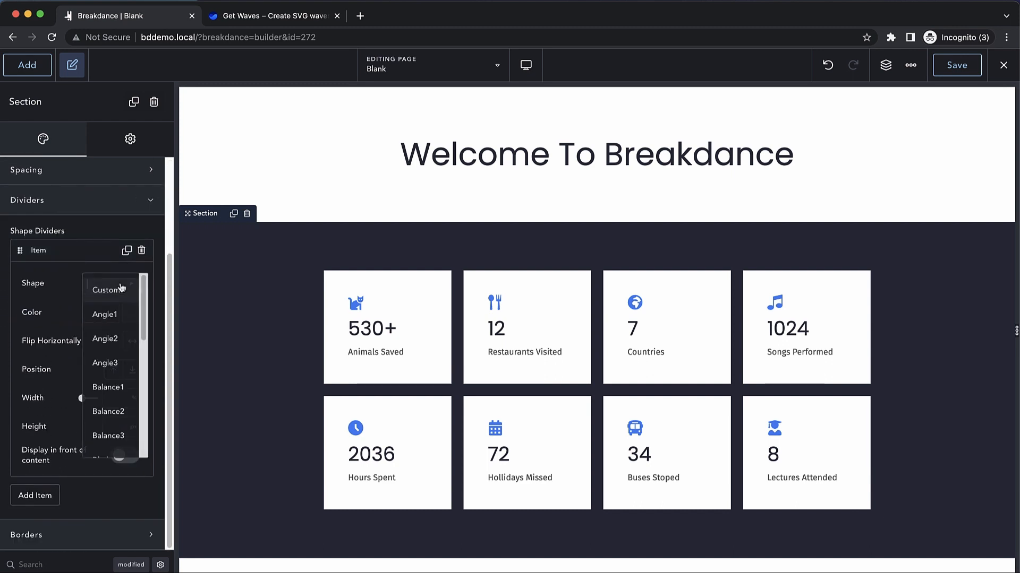
scroll(down, 3)
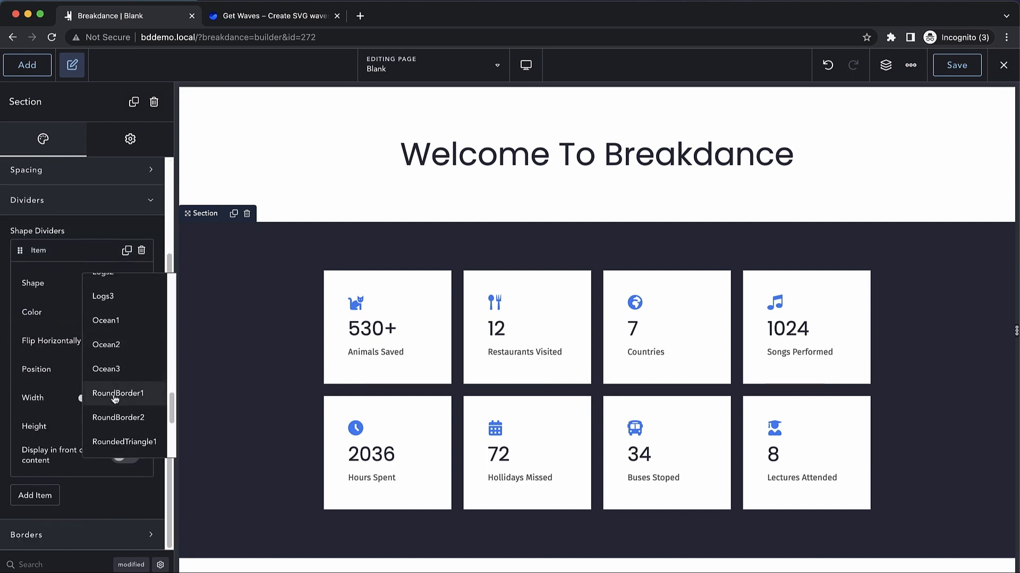
click(119, 393)
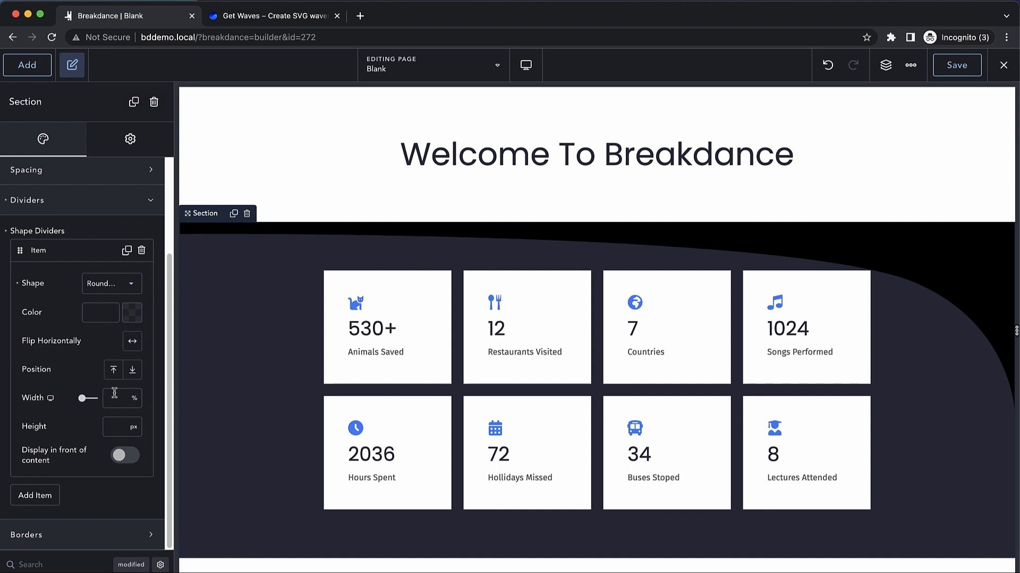
Step: Make the round-border divider white, mirror it horizontally and widen it to 107%
click(131, 312)
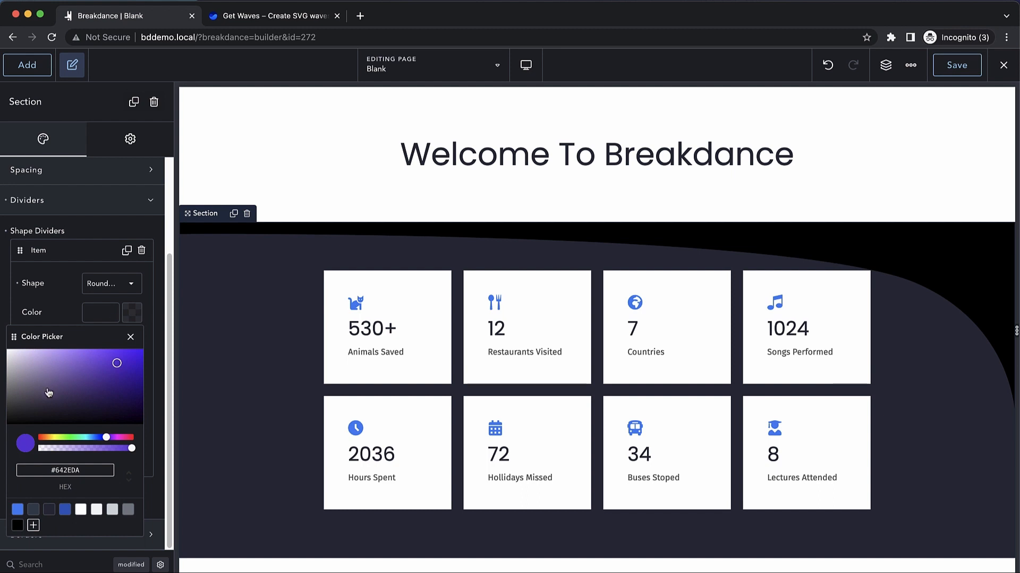
click(130, 336)
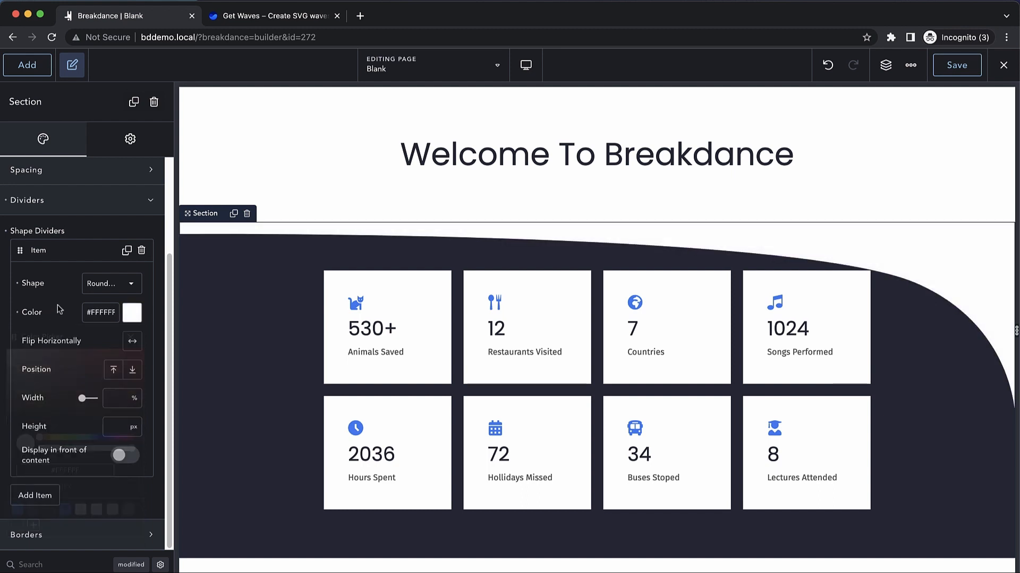
click(132, 341)
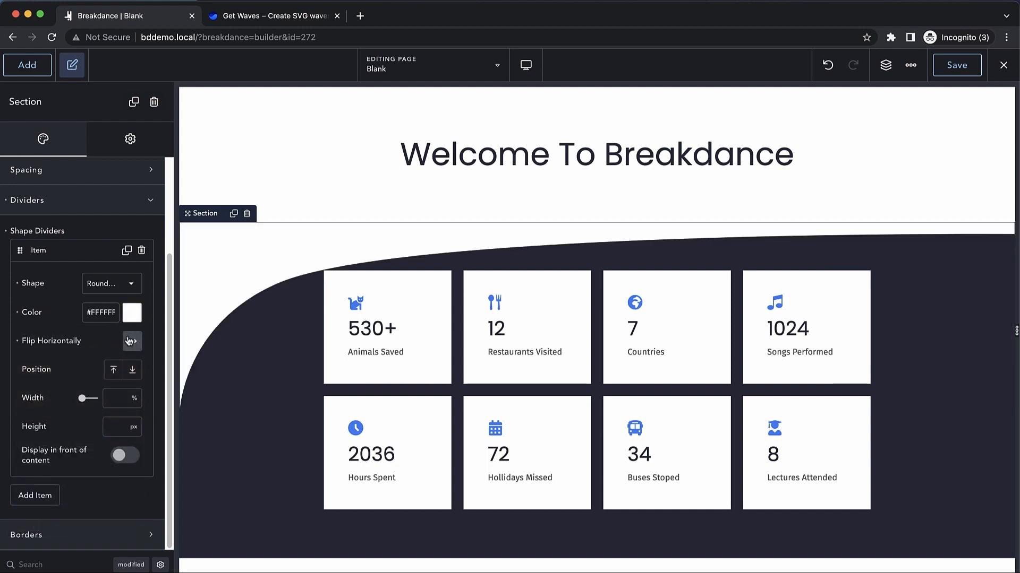
click(132, 341)
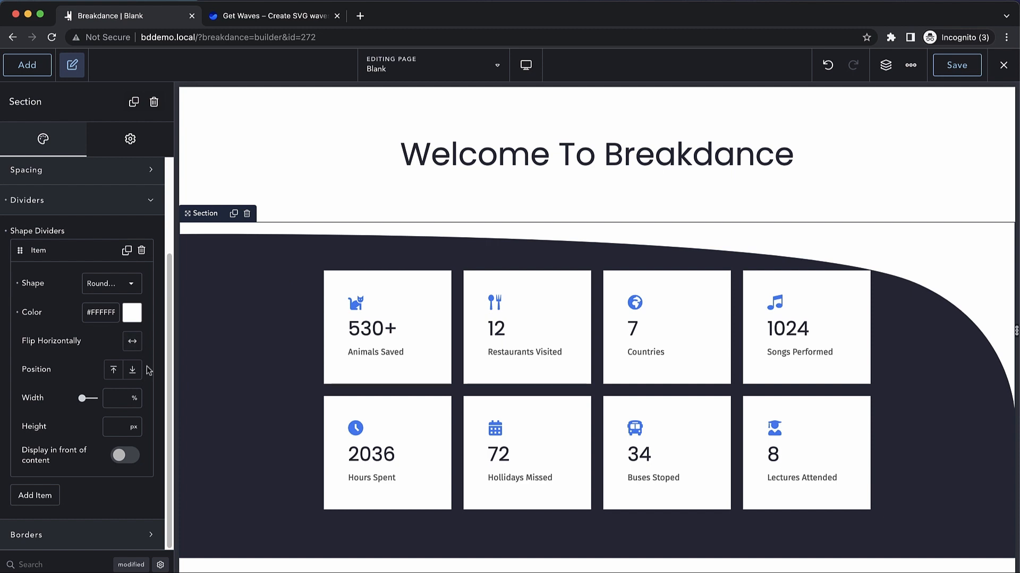
mouse_move(108, 401)
text(107)
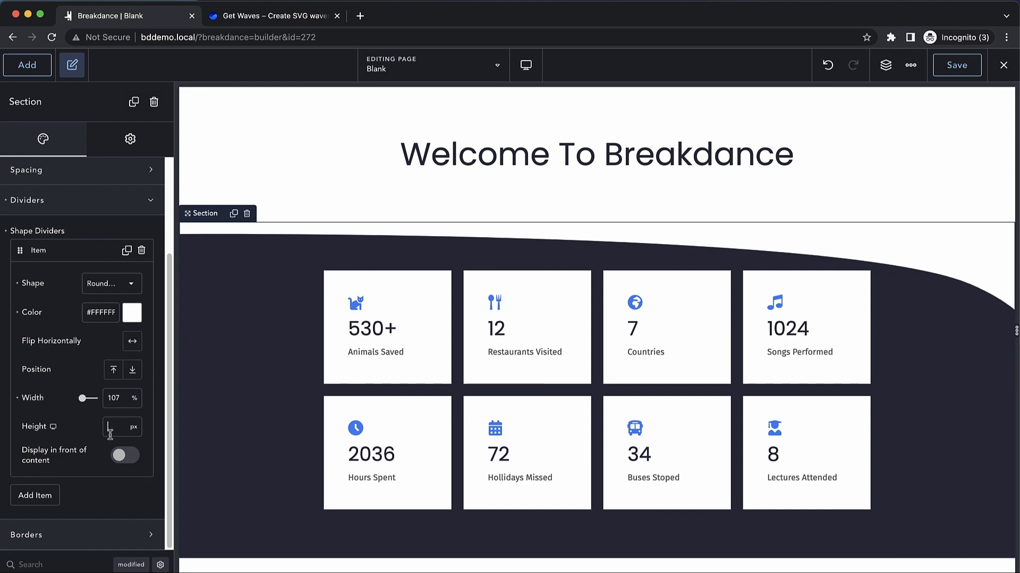
text(120)
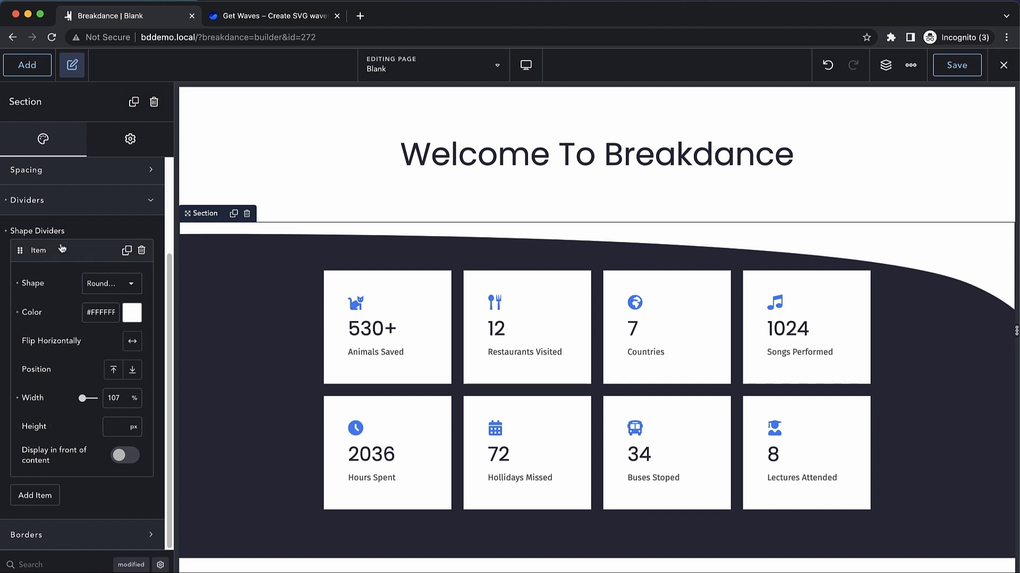
Step: Duplicate the white round-border divider, place the copy at the section's bottom and reselect the section
click(39, 251)
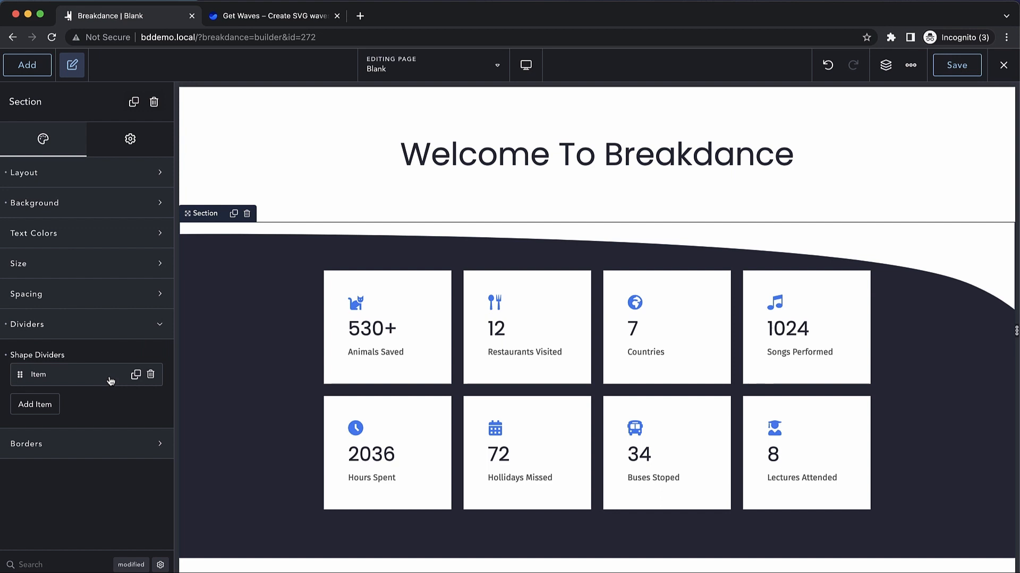
mouse_move(136, 375)
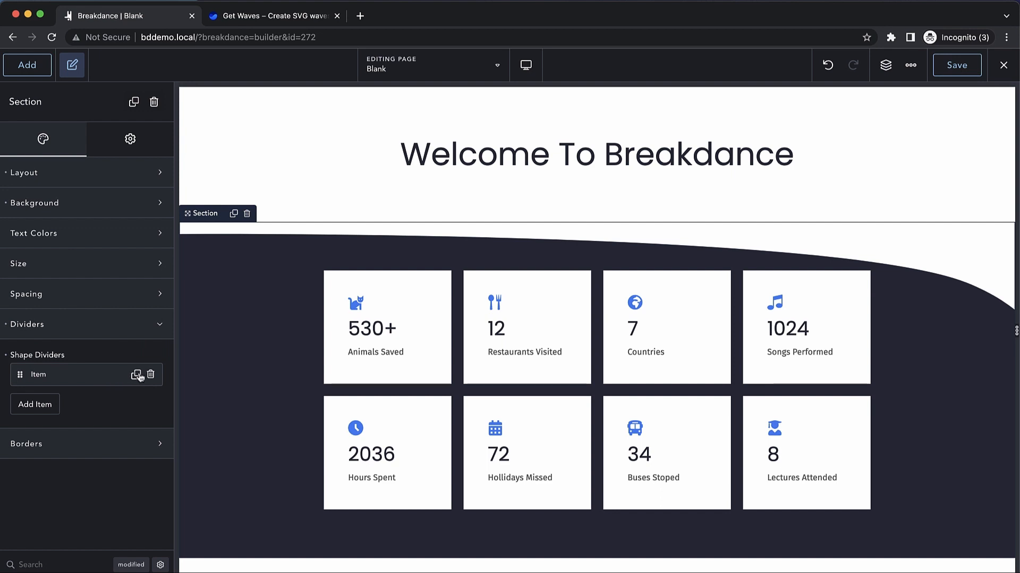
click(137, 375)
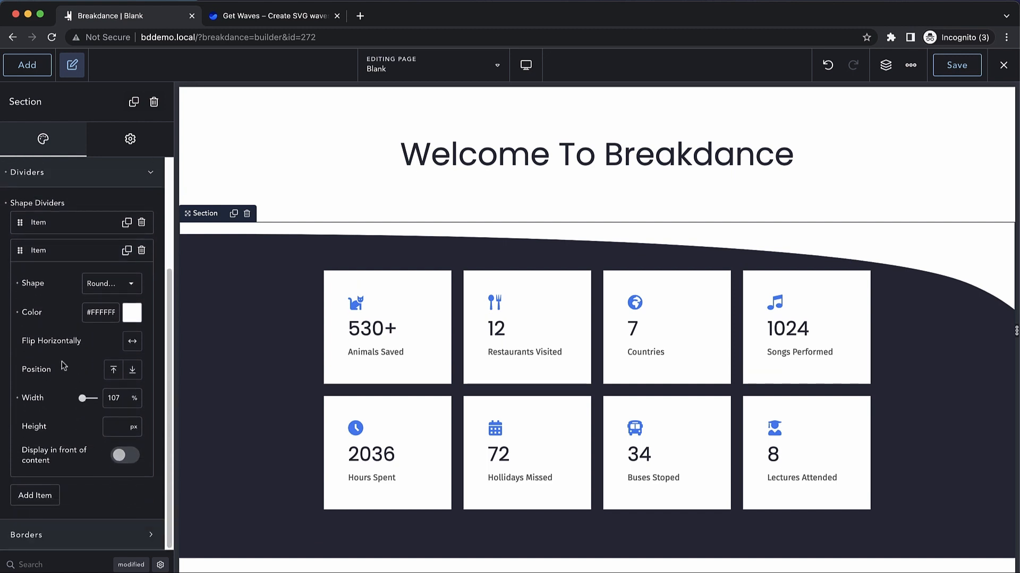
mouse_move(131, 373)
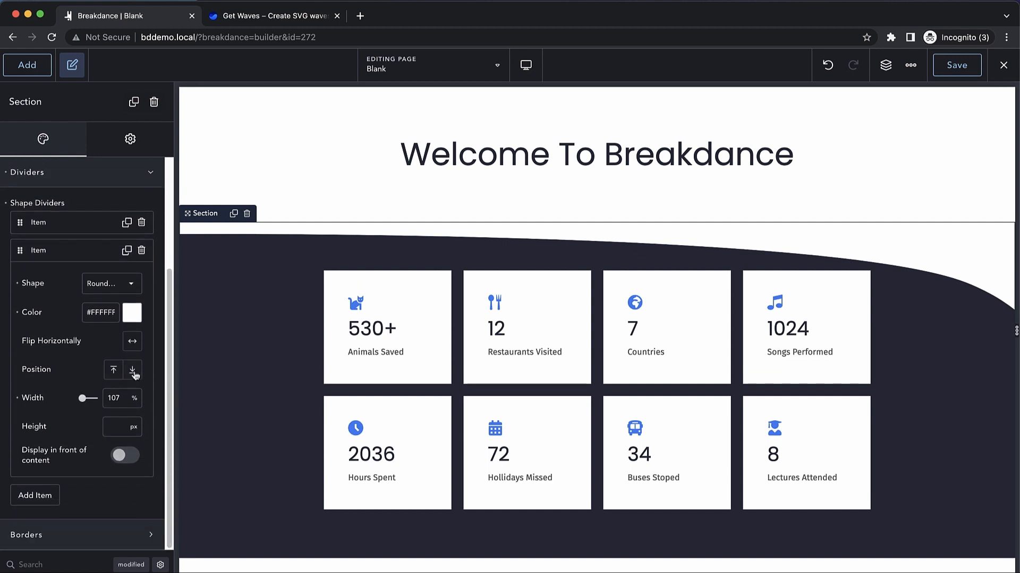
click(131, 369)
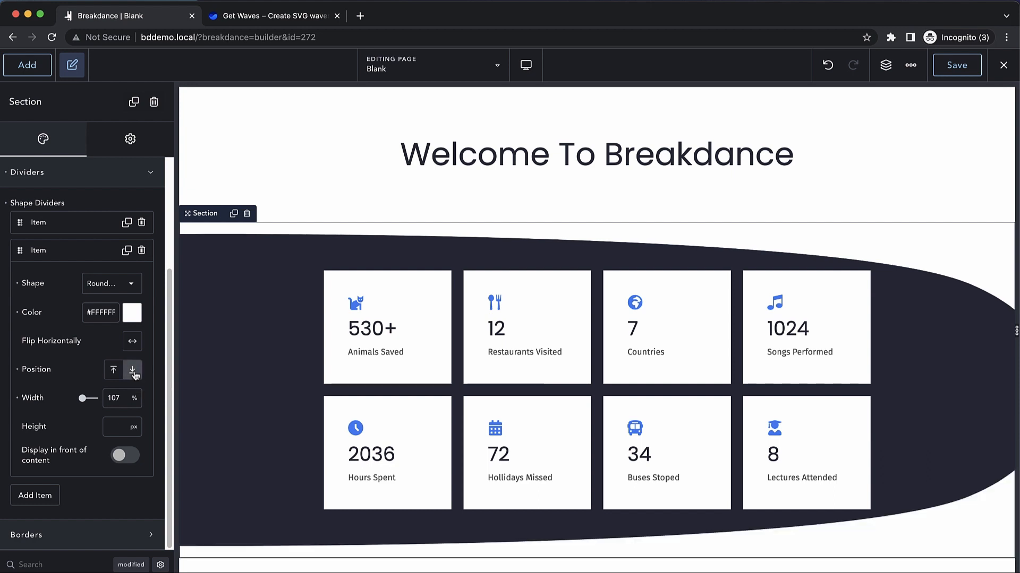
mouse_move(134, 354)
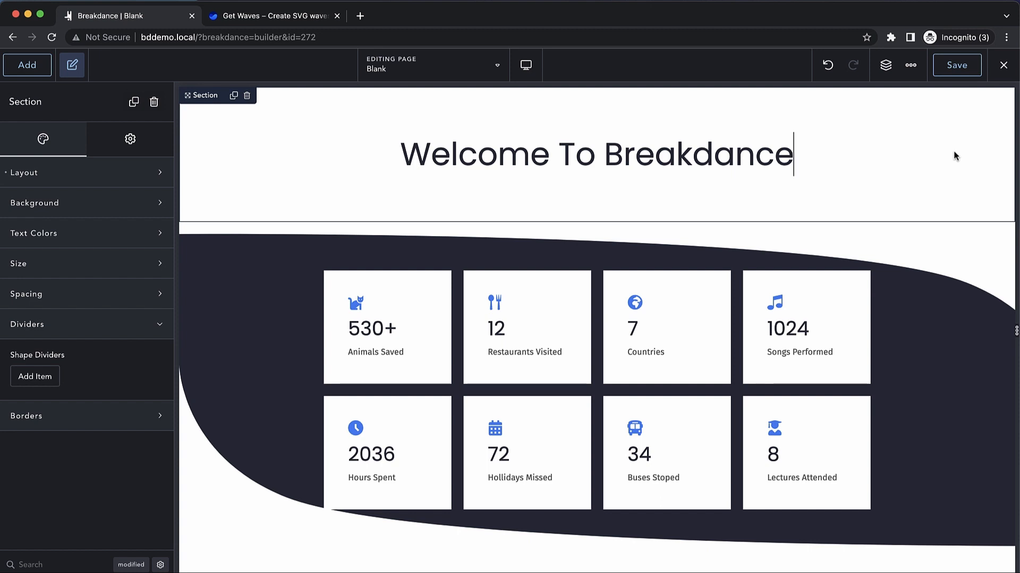
mouse_move(935, 155)
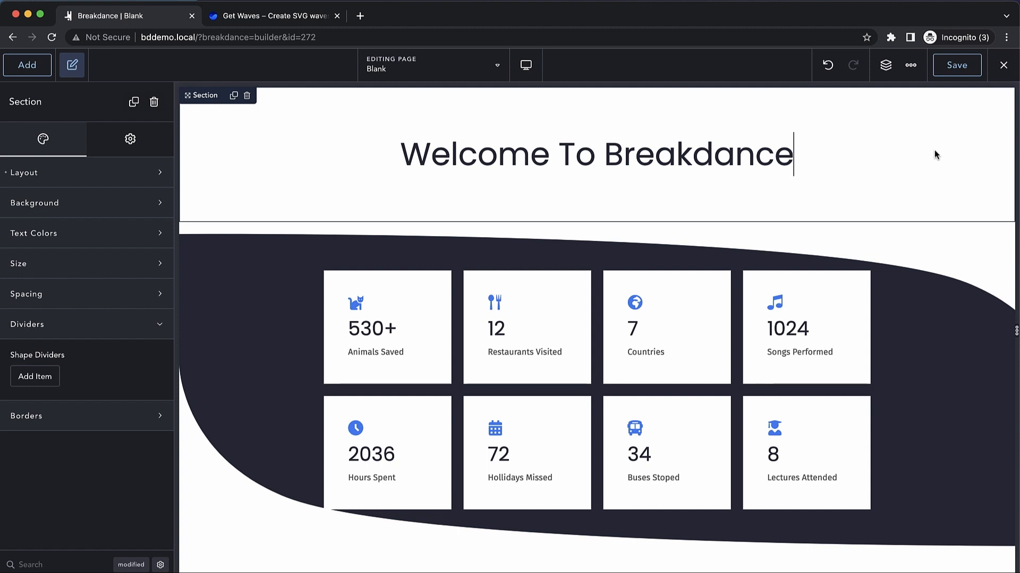
mouse_move(986, 294)
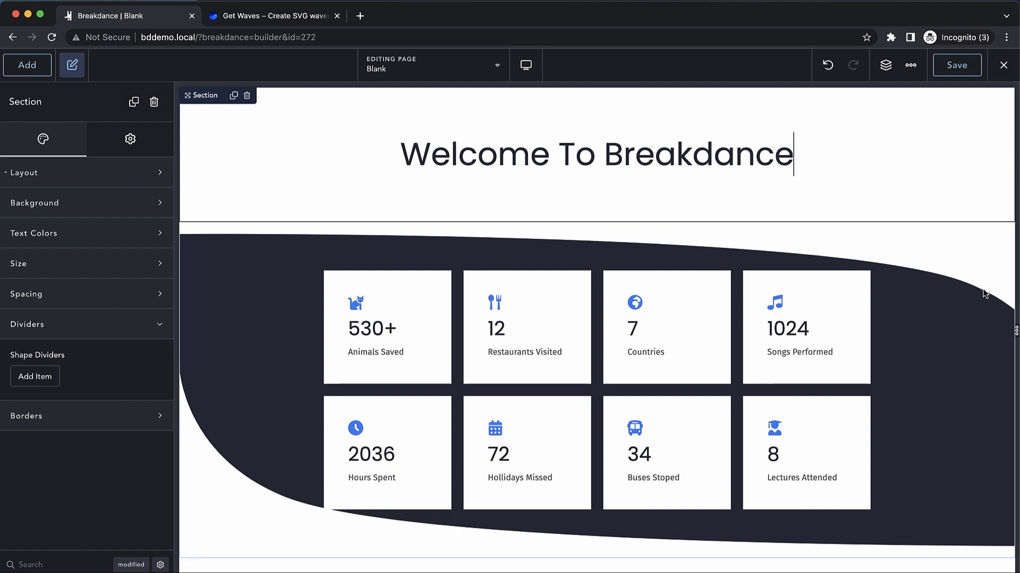
click(34, 376)
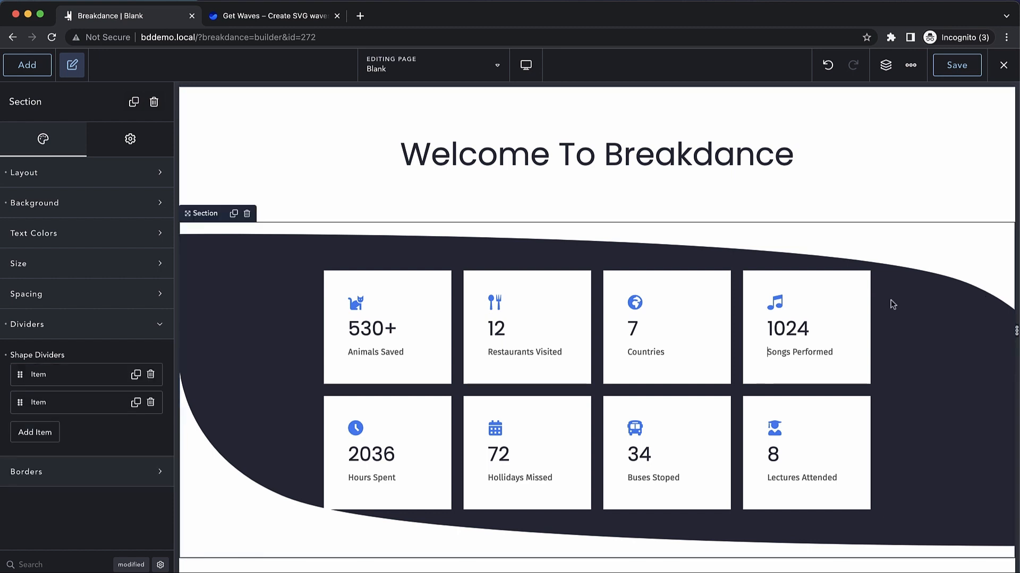
mouse_move(73, 401)
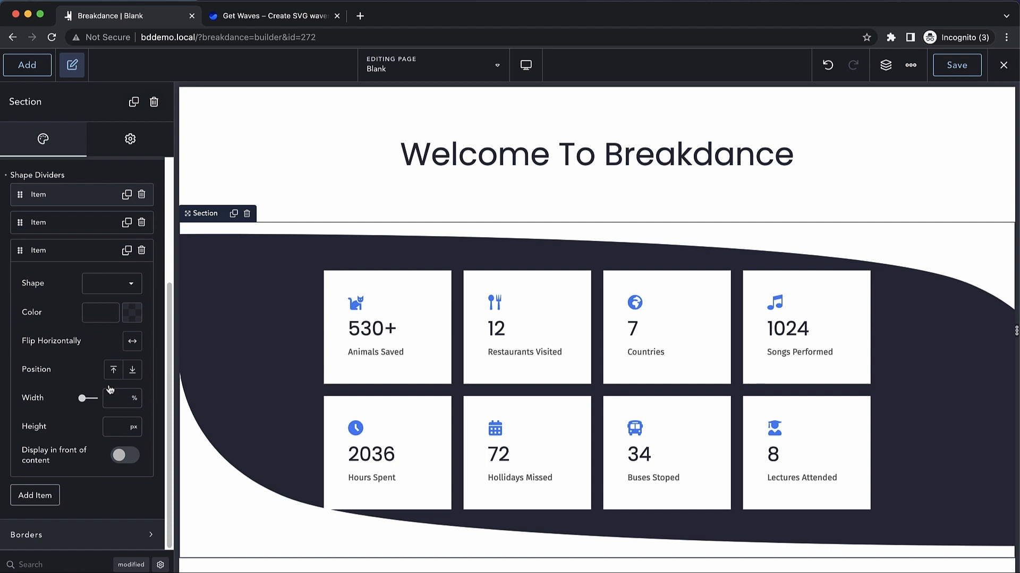
Step: Add a Drip1 shape divider and set its height to 94 px
click(111, 284)
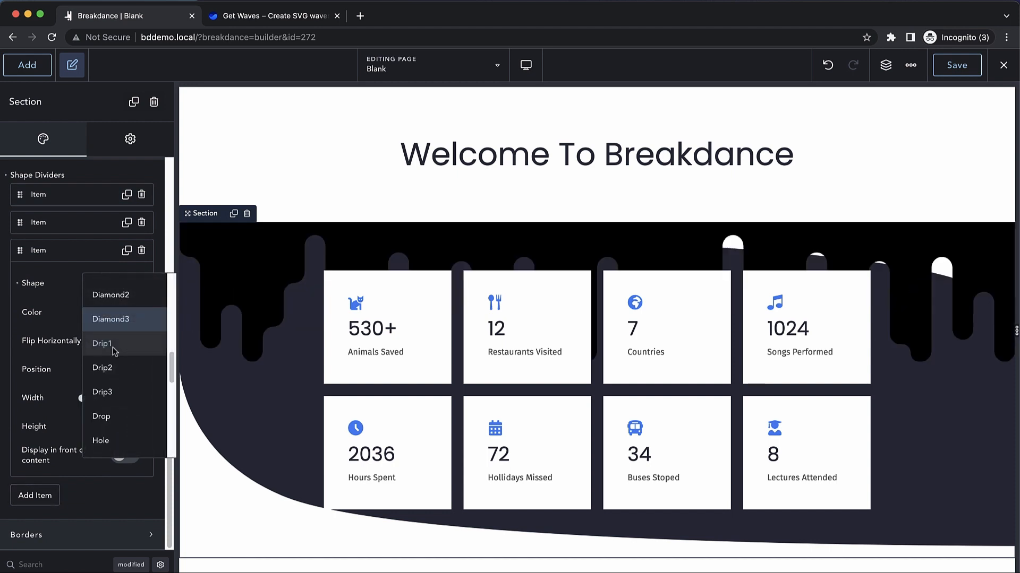
click(102, 343)
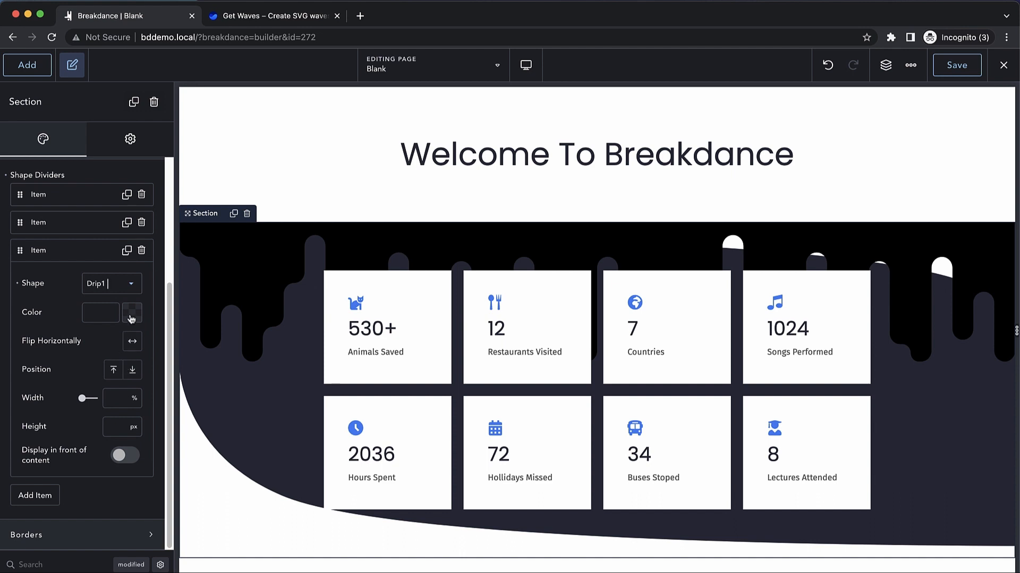
click(131, 313)
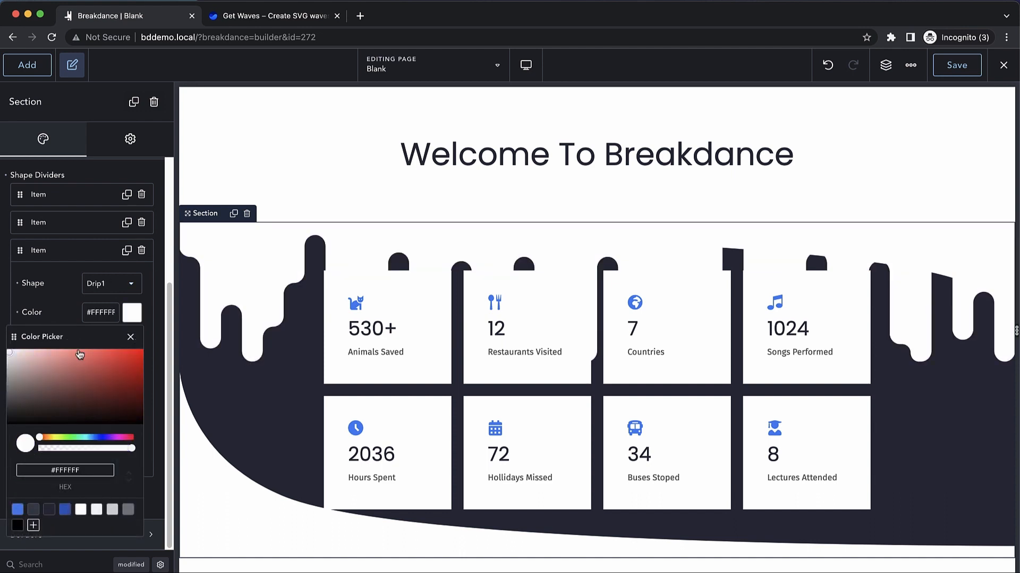
click(129, 337)
text(118)
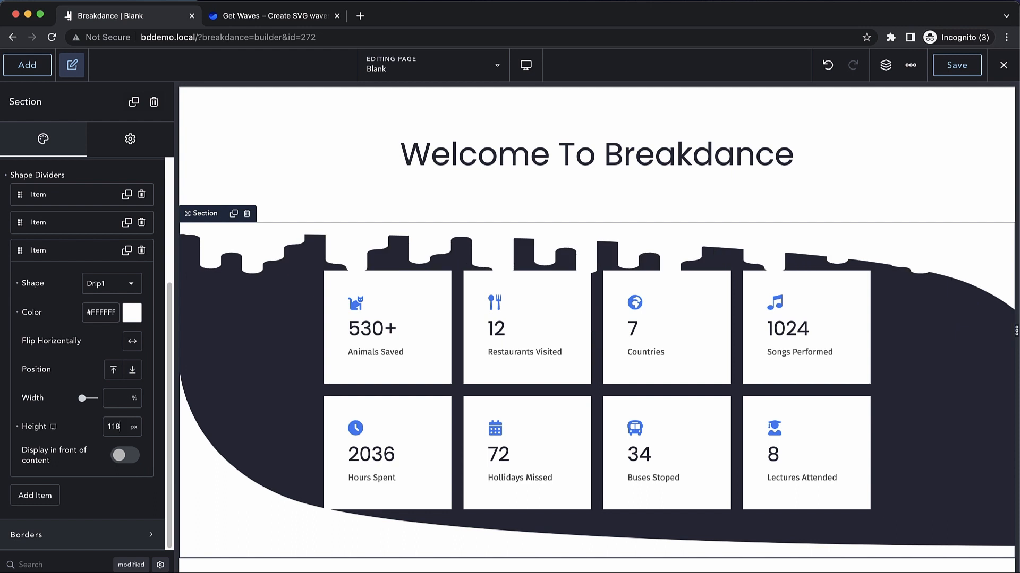
text(103)
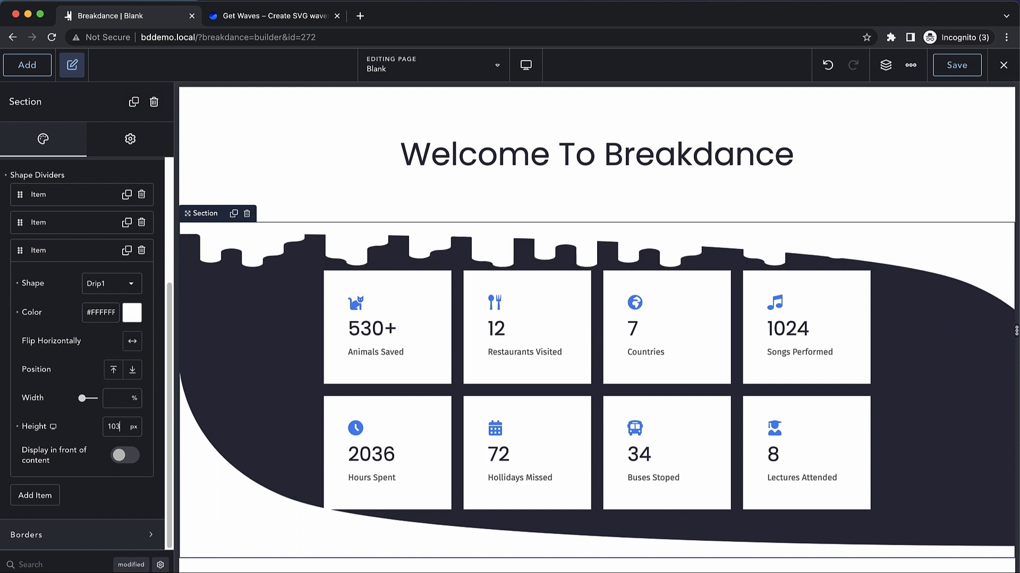
text(94)
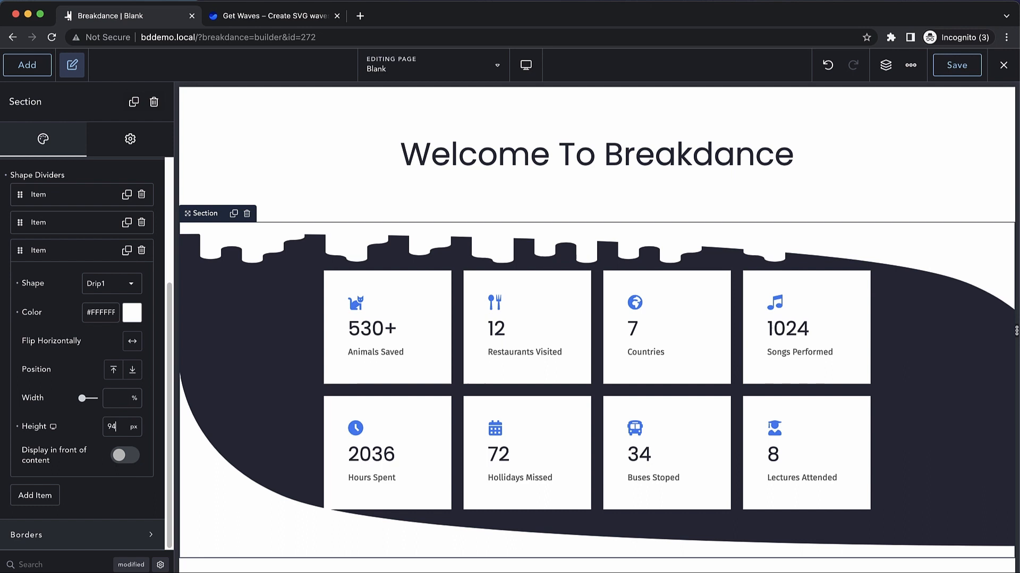
Step: Colour the drip divider translucent white #FFFFFF47
click(132, 312)
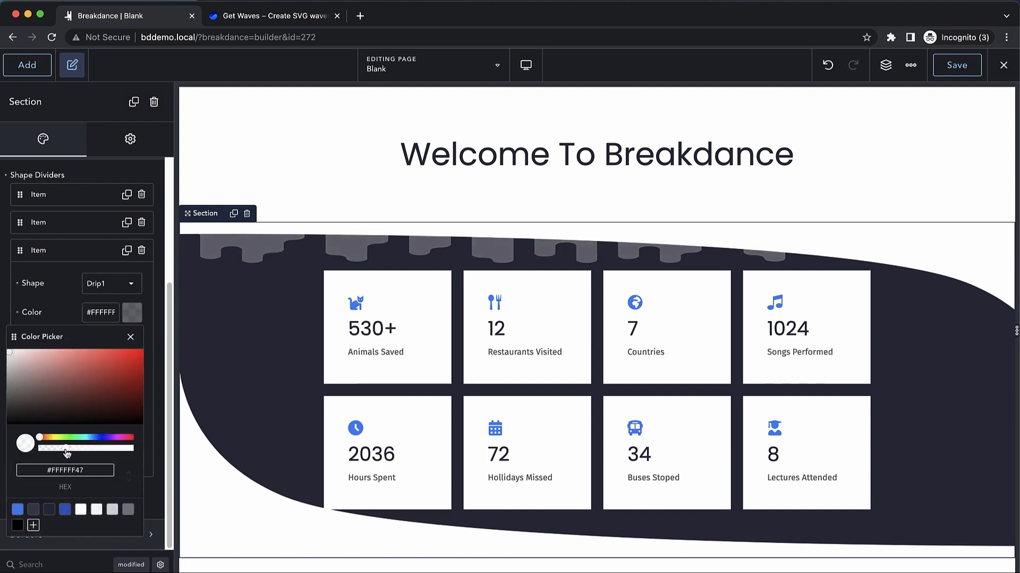
click(129, 337)
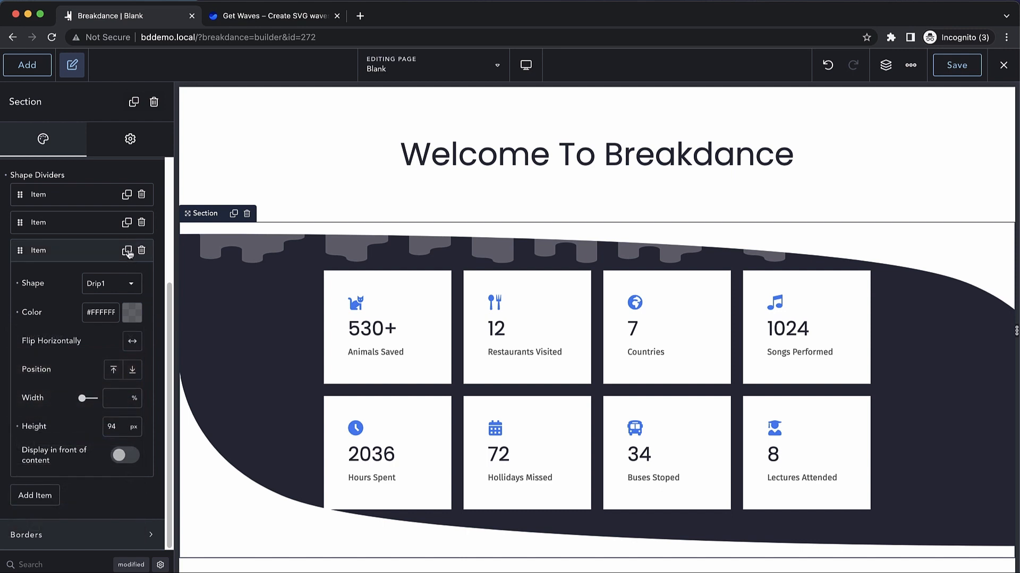